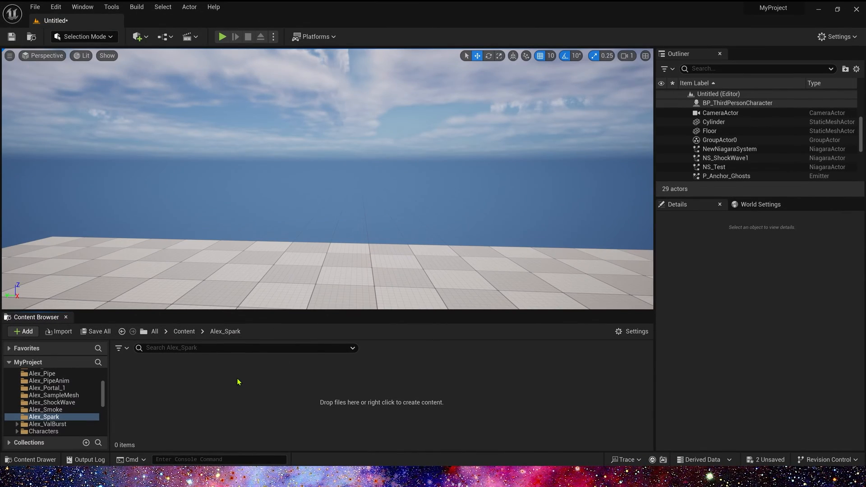
# Create a Niagara system asset named NS_Spark in the Alex_Spark folder and open it.
pyautogui.click(22, 331)
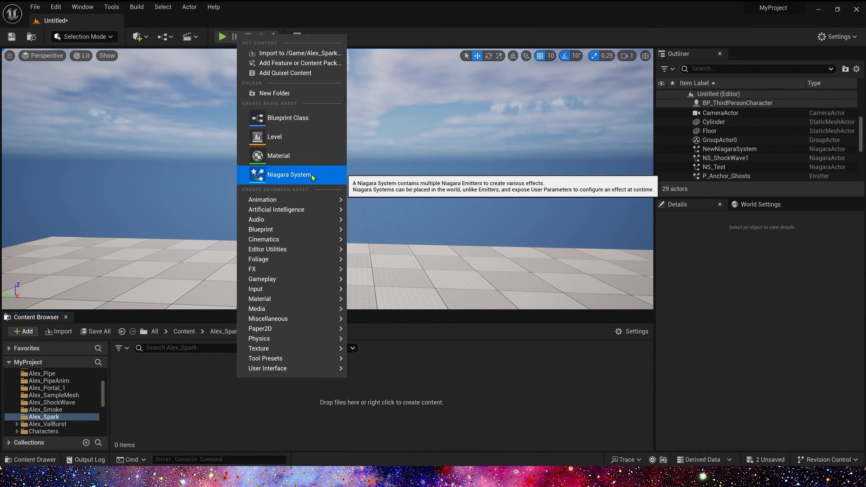
pyautogui.click(289, 174)
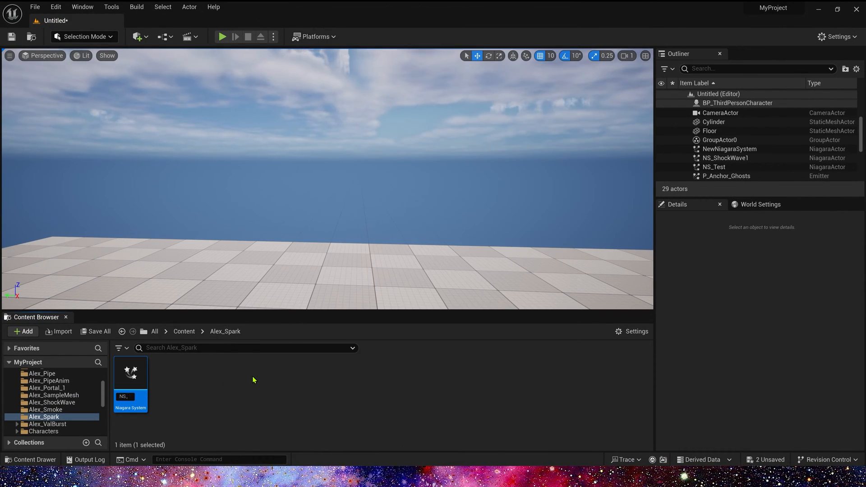
pyautogui.doubleClick(131, 372)
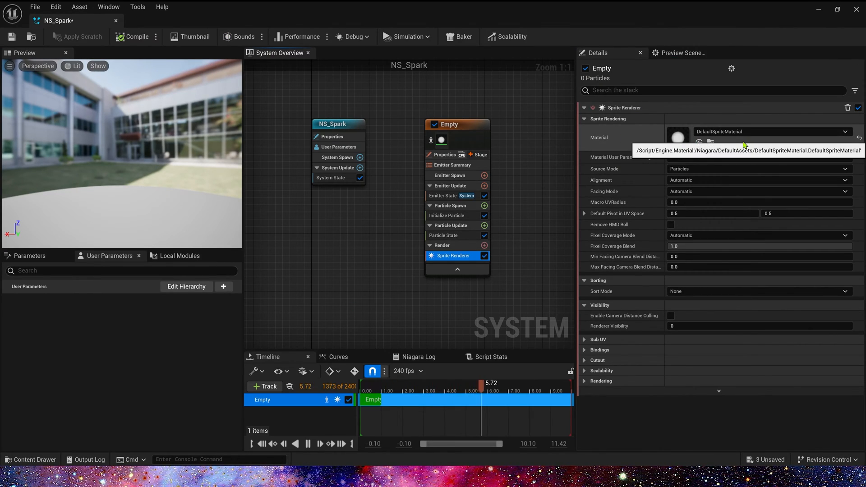
# Rename the emitter Spark1 and add a Spawn Burst Instantaneous with Spawn Count 35.
pyautogui.click(450, 124)
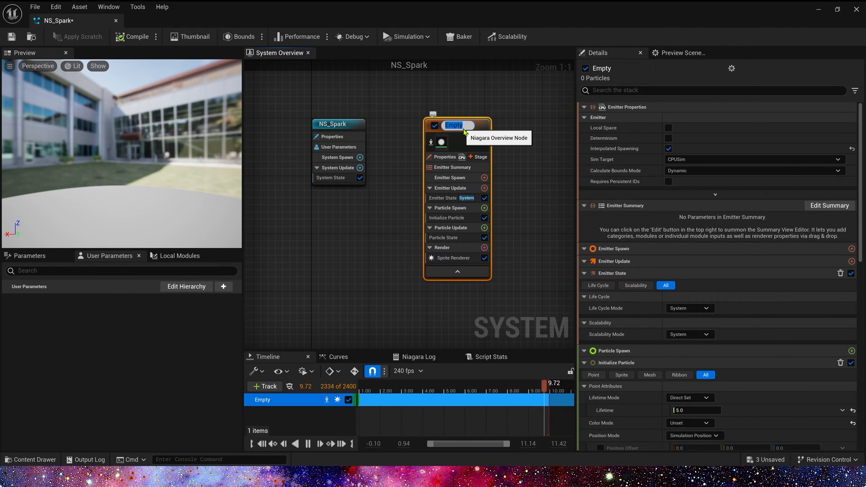
pyautogui.write('SPar')
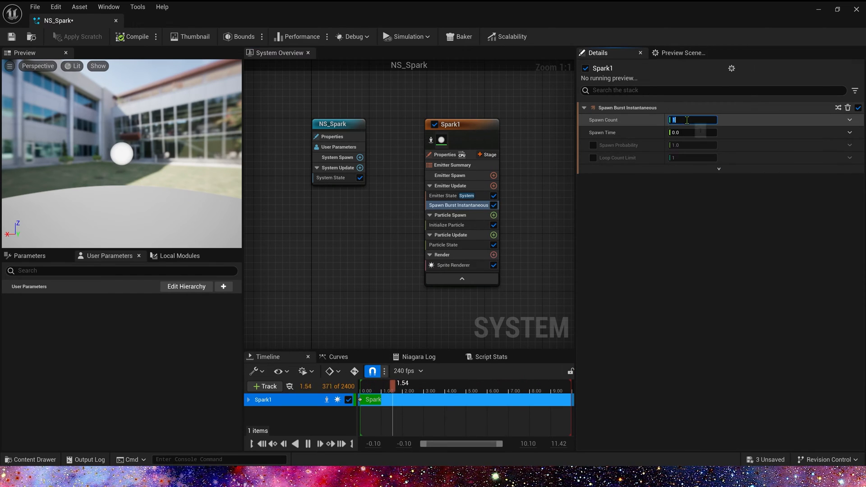
pyautogui.write('3')
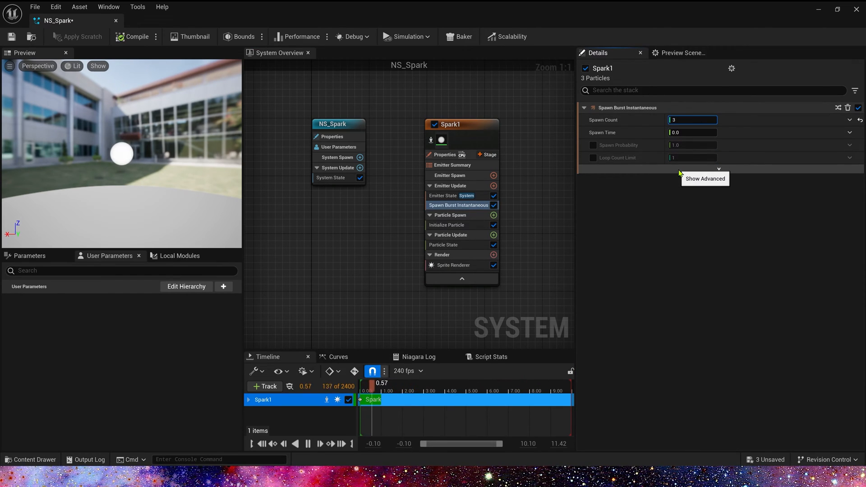
pyautogui.write('35')
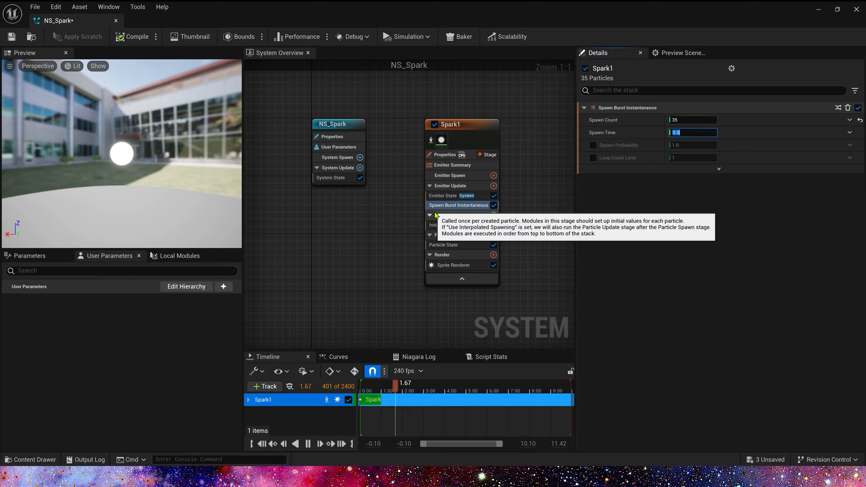
pyautogui.click(447, 224)
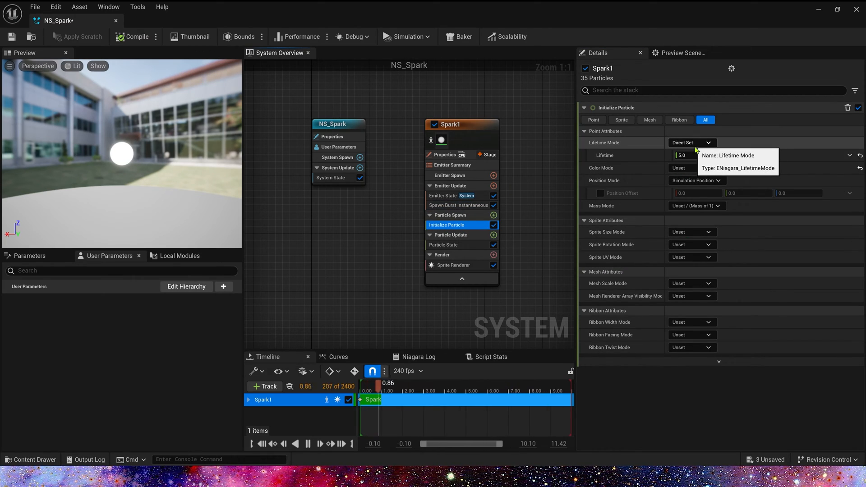
# Set lifetime to a random 0.15–0.3 s and link Color to a new Linear Color user parameter.
pyautogui.click(690, 142)
pyautogui.write('0.3')
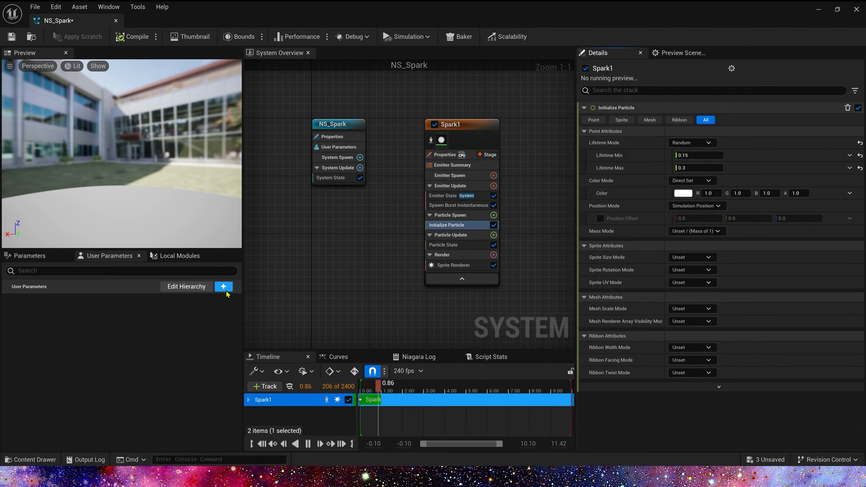
pyautogui.click(223, 286)
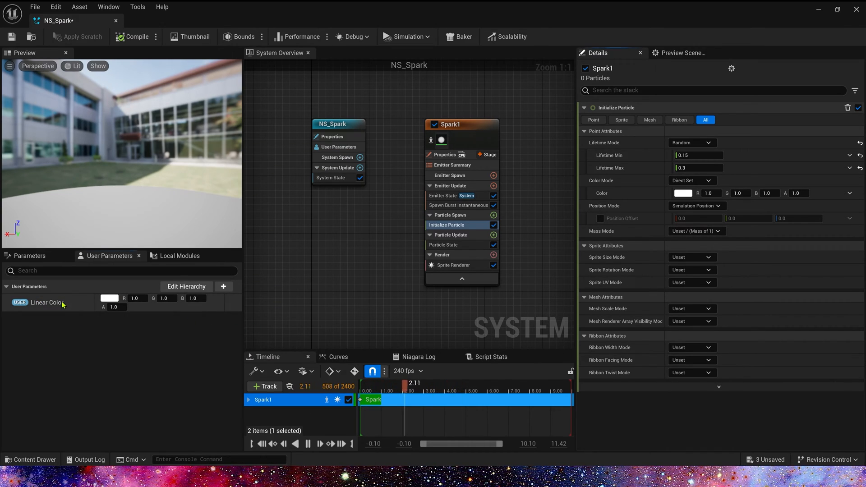
pyautogui.click(136, 37)
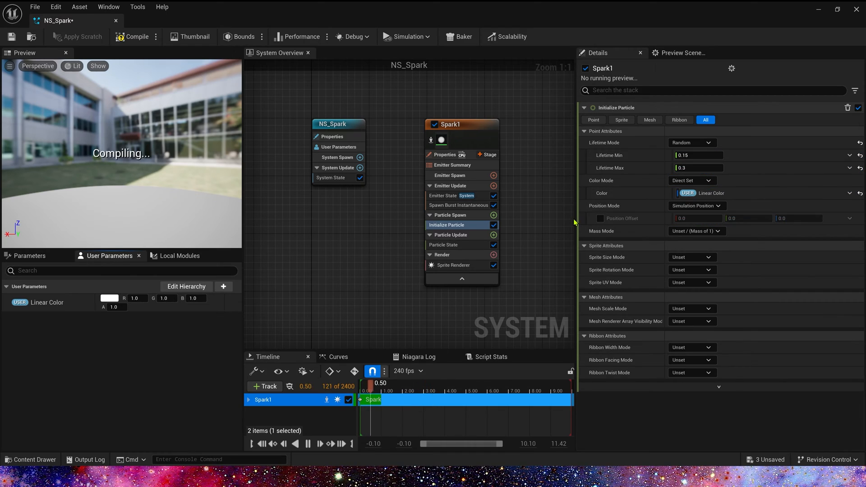
# Set sprite size mode to Random Non-Uniform with tall, thin sizes up to 200.
pyautogui.click(692, 257)
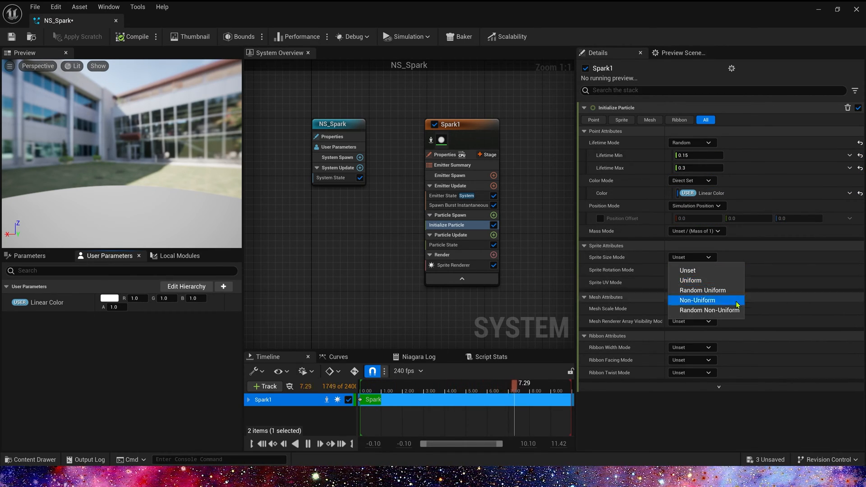
pyautogui.click(708, 310)
pyautogui.write('2')
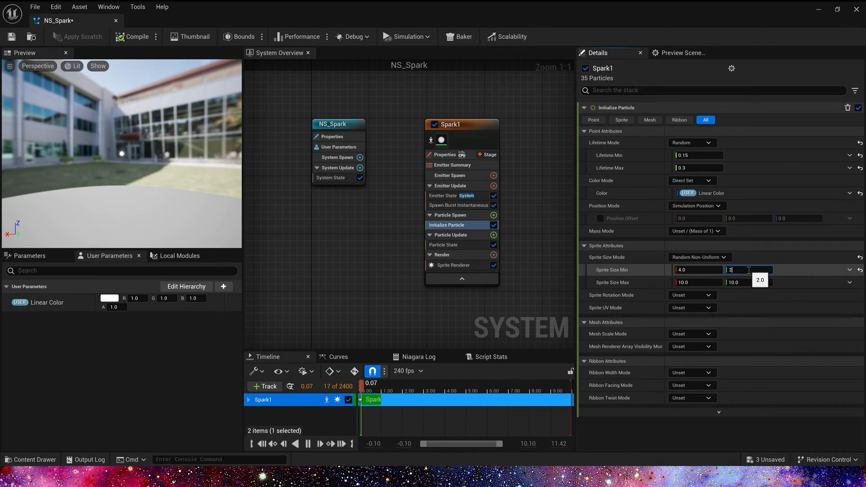
pyautogui.write('0.0')
pyautogui.click(699, 281)
pyautogui.write('6')
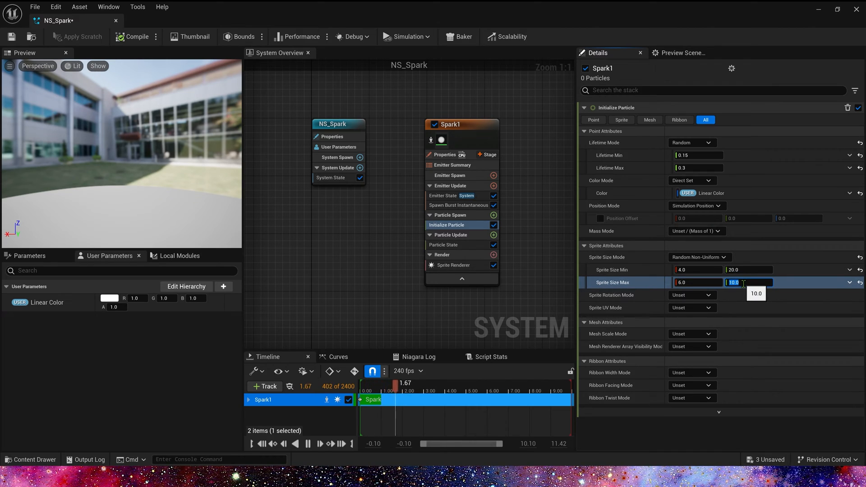
pyautogui.write('200')
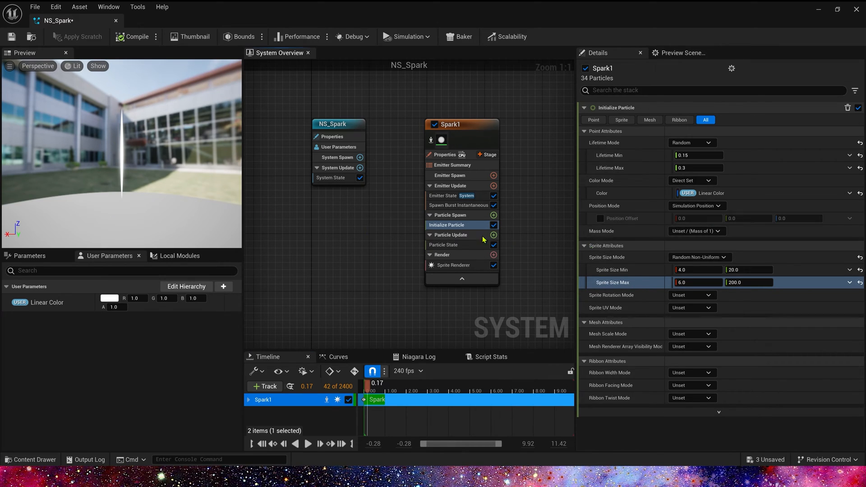
# Add an Add Velocity module From Point with a Random Range Float speed of 800–1200.
pyautogui.click(494, 215)
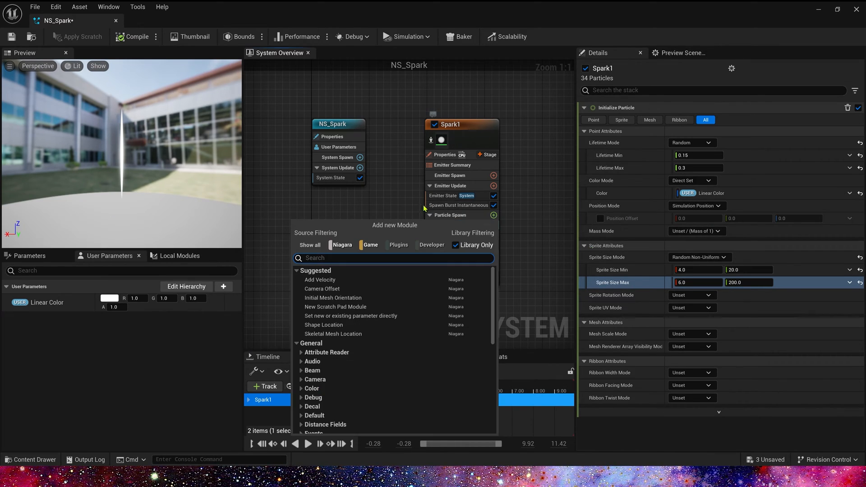
pyautogui.click(320, 280)
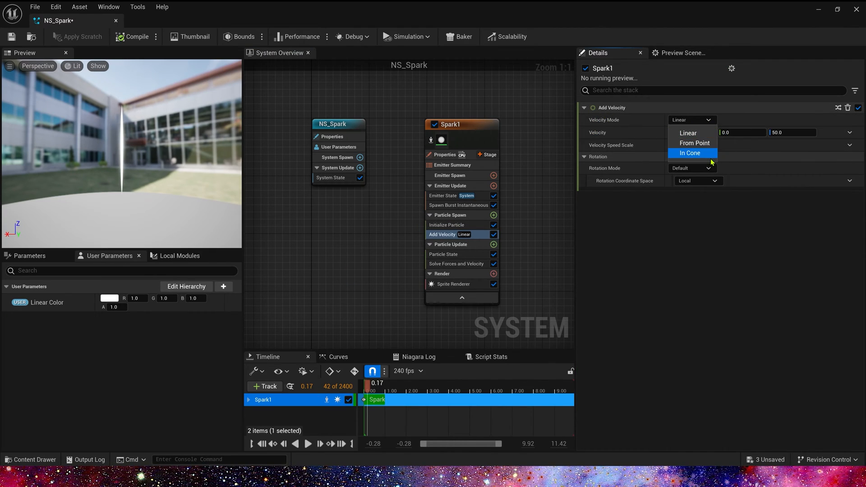
pyautogui.click(694, 143)
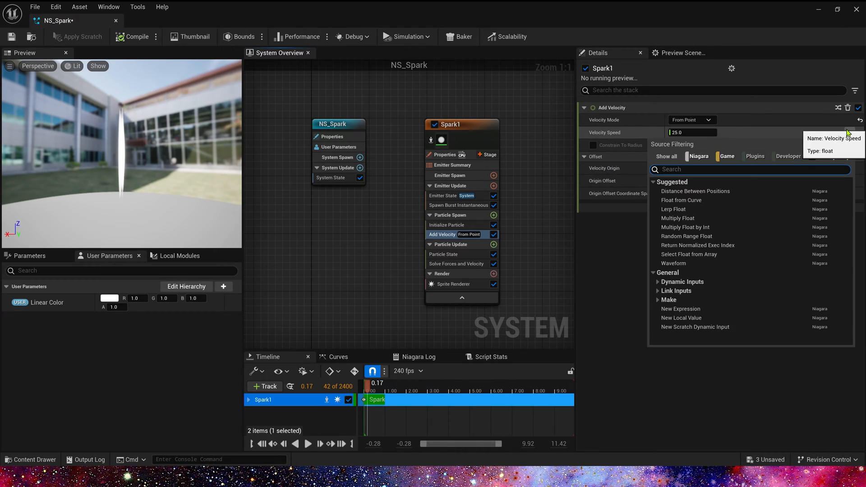
pyautogui.write('rand')
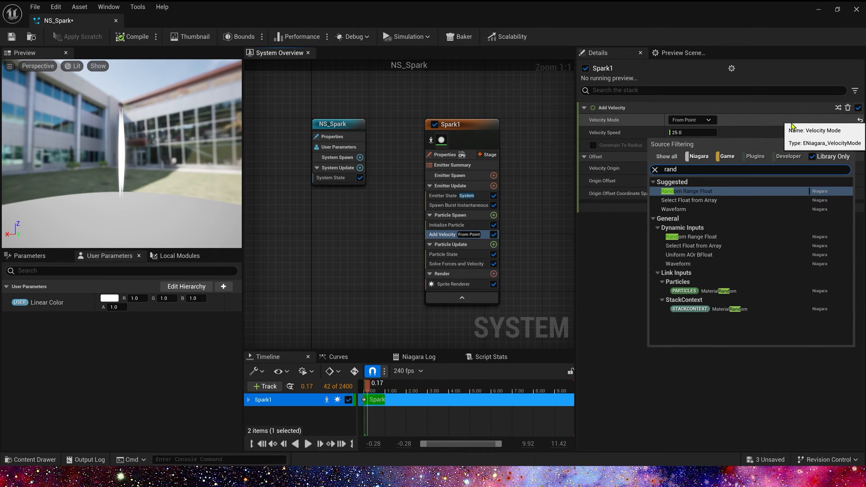
pyautogui.click(688, 190)
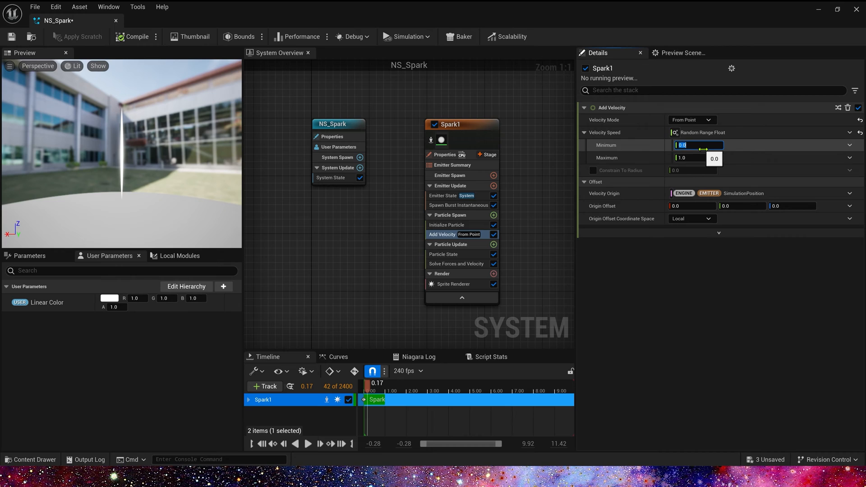
pyautogui.write('1200')
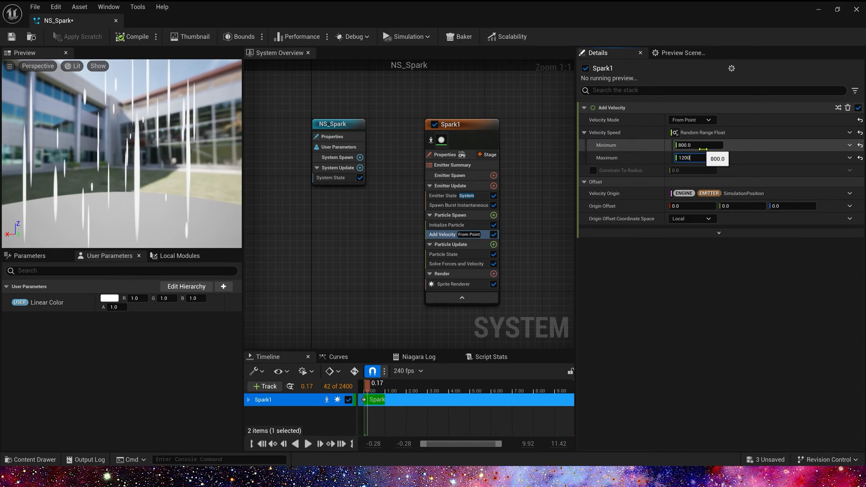
pyautogui.press('enter')
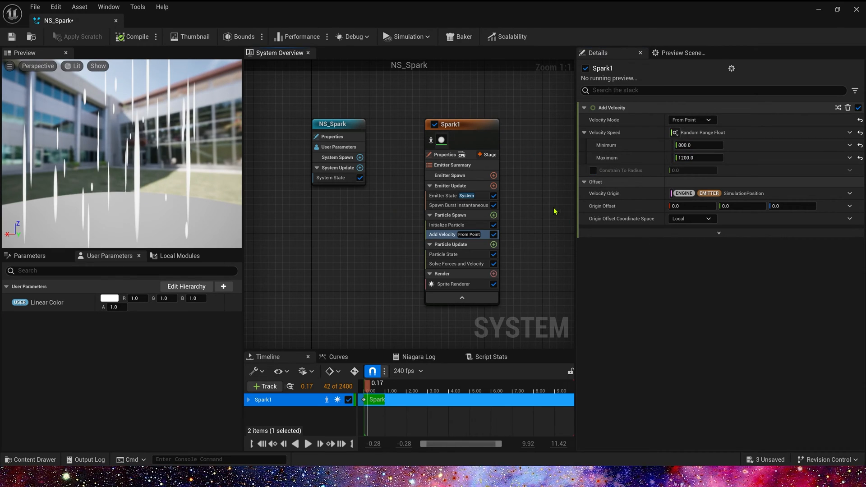
pyautogui.moveTo(494, 244)
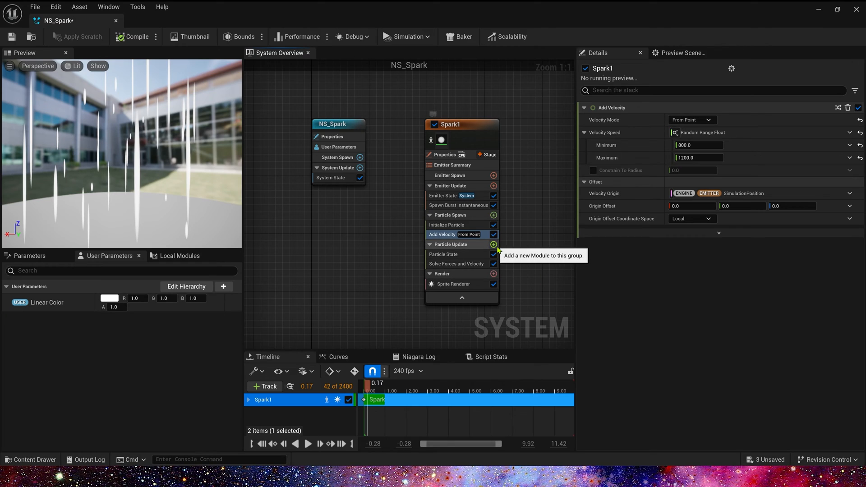
# Add a Scale Sprite Size module to Particle Update using Non-Uniform Curve mode.
pyautogui.click(493, 245)
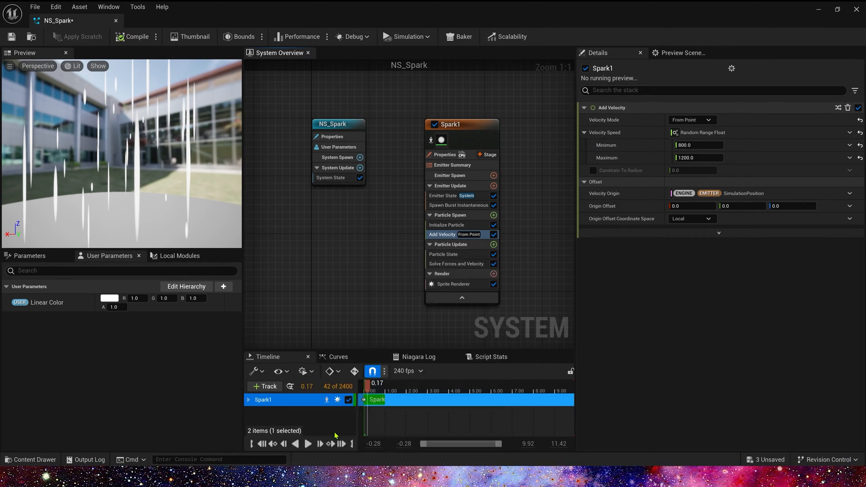
pyautogui.click(447, 264)
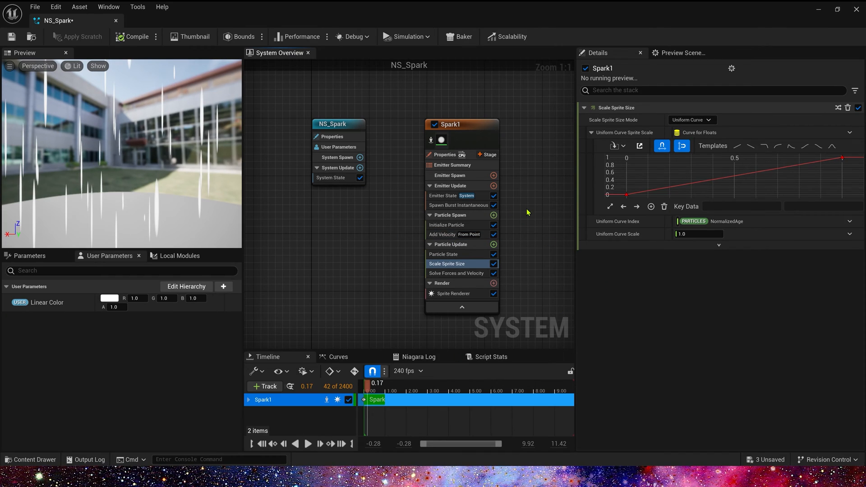
pyautogui.click(692, 120)
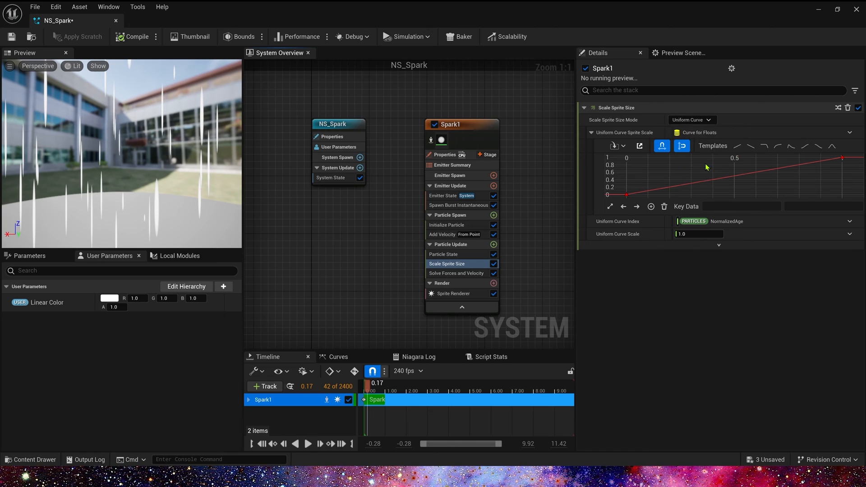
pyautogui.click(692, 120)
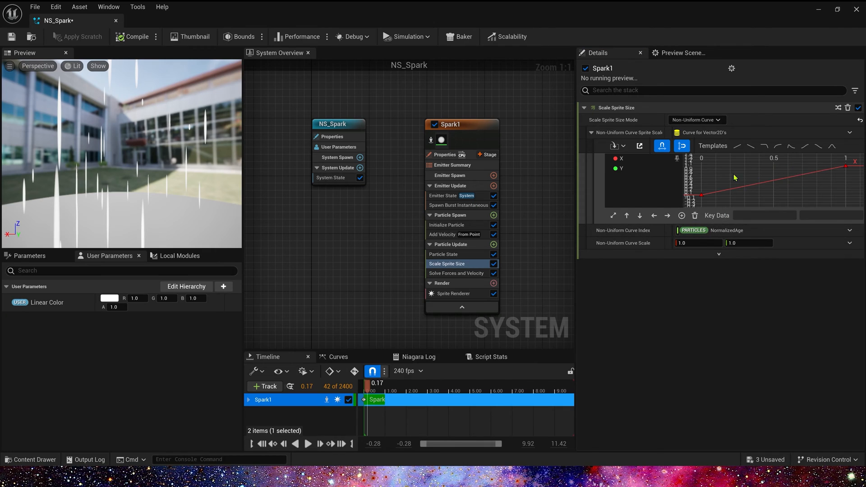
# Key the X and Y size curves over normalized age with values 1.0, 0.0 and 0.2.
pyautogui.click(828, 216)
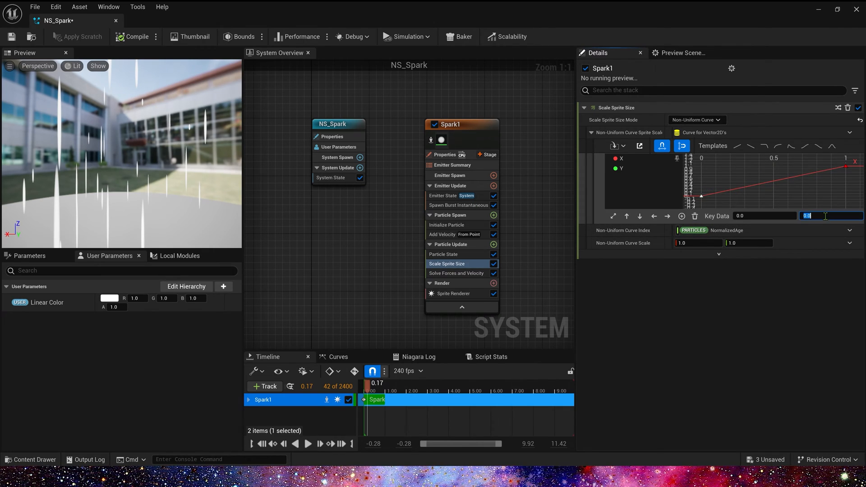
pyautogui.write('1')
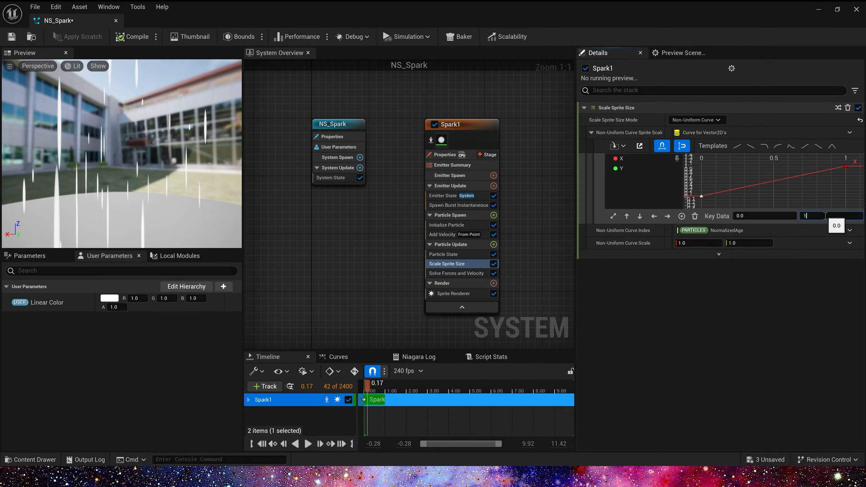
pyautogui.write('1.0')
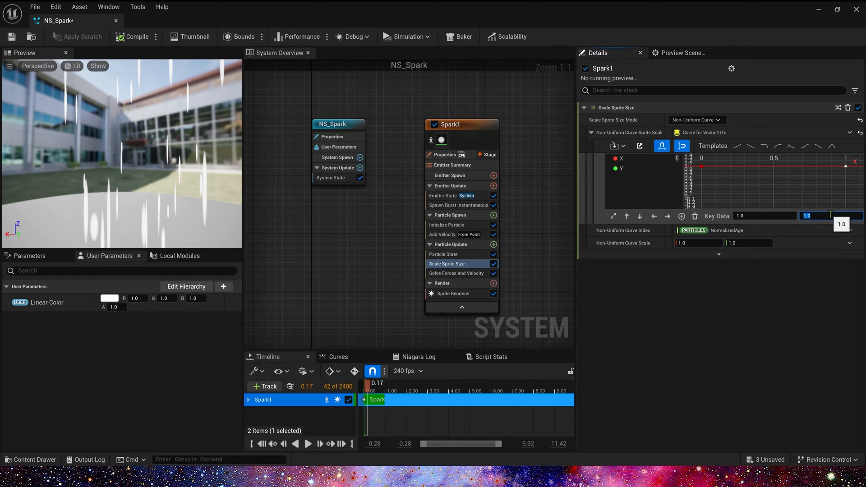
pyautogui.write('0.0')
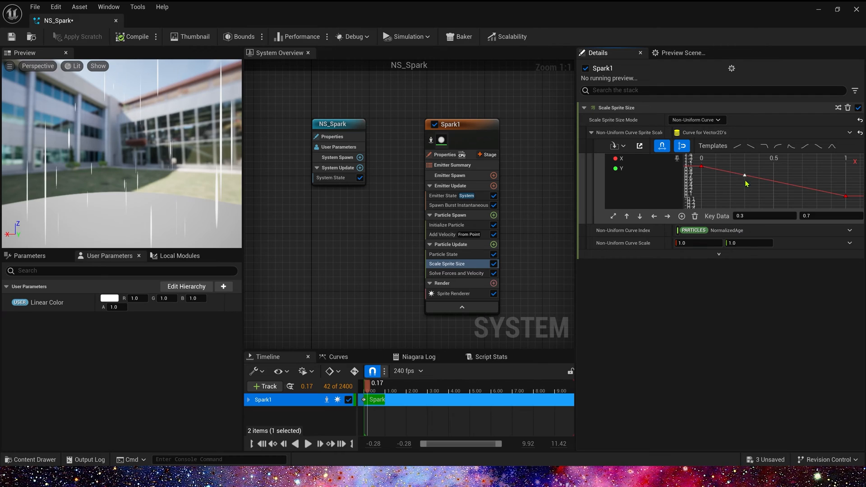
pyautogui.moveTo(744, 175); pyautogui.dragTo(730, 187)
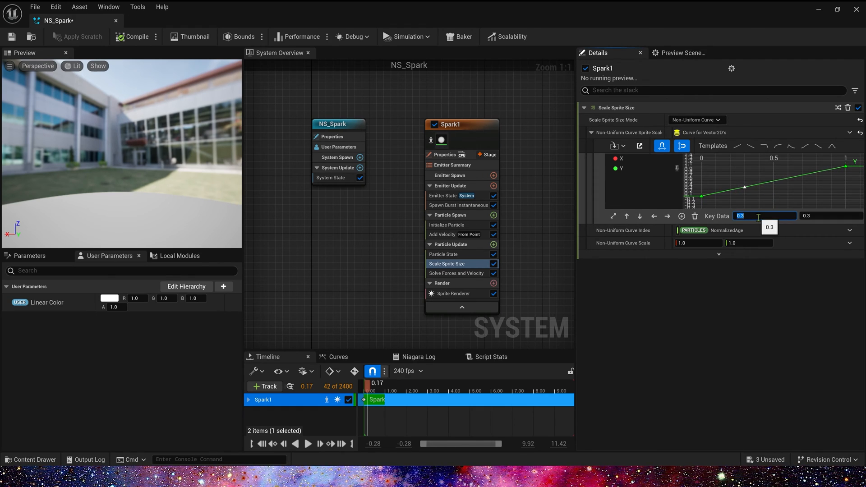
pyautogui.write('0.2')
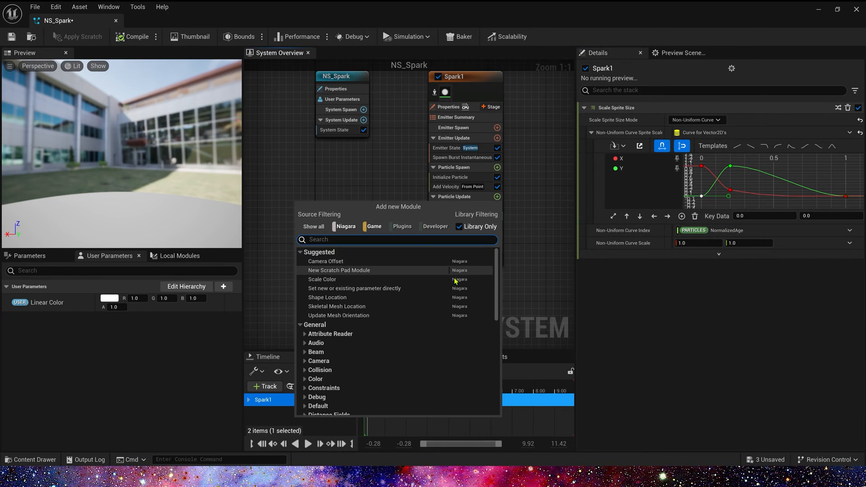
# Add Scale Color with Scale RGB driven by a Float from Curve and shape its brightness keys.
pyautogui.click(322, 278)
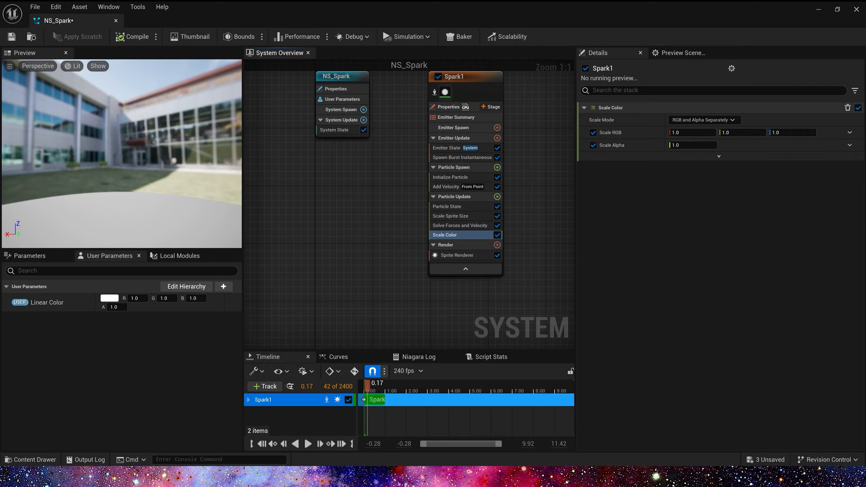
pyautogui.click(850, 132)
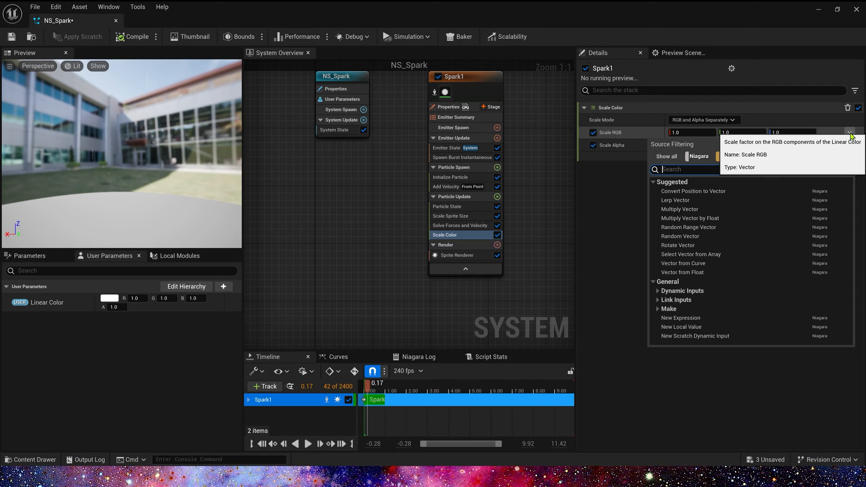
pyautogui.write('fl')
pyautogui.write('cur')
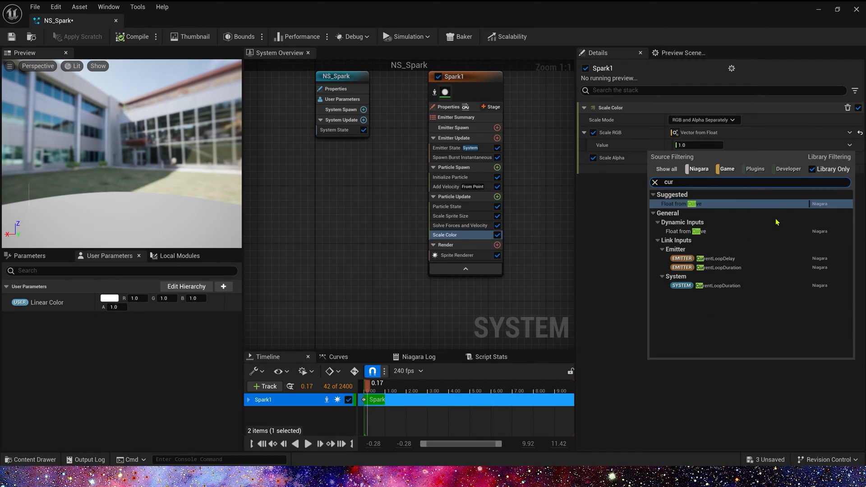
pyautogui.click(683, 204)
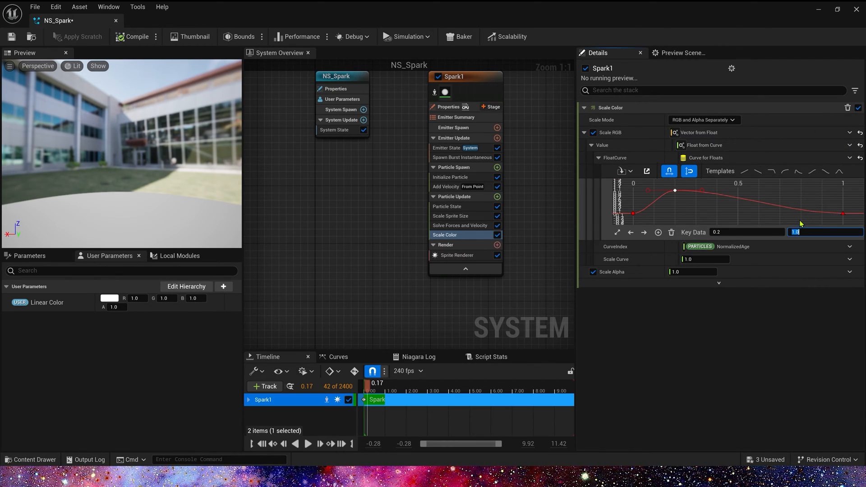
pyautogui.click(692, 259)
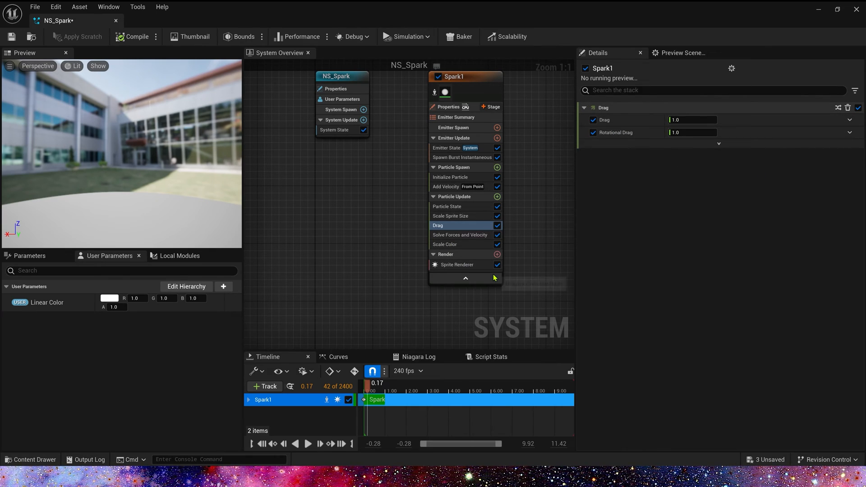
# Set the Sprite Renderer alignment to Velocity Aligned, replay the preview and review System State.
pyautogui.click(456, 265)
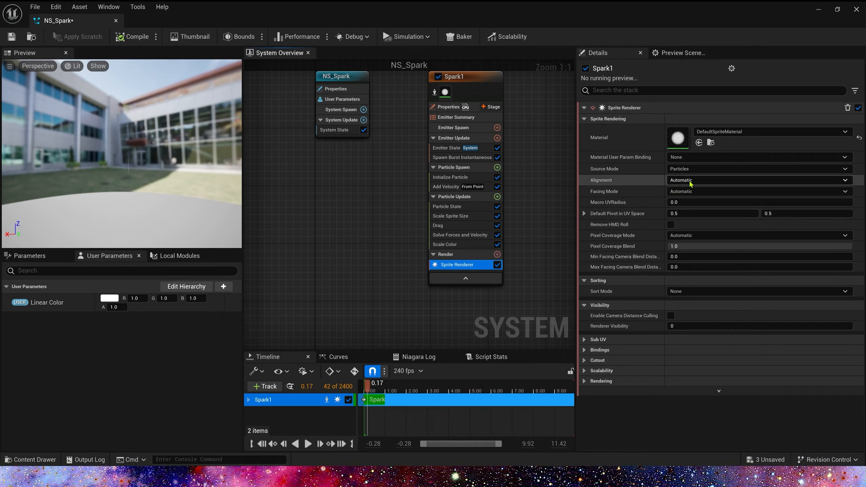
pyautogui.click(760, 180)
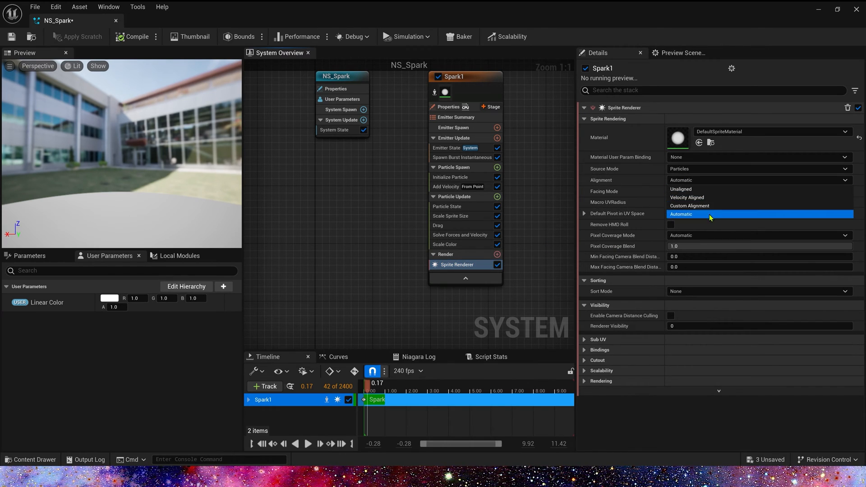
pyautogui.click(687, 197)
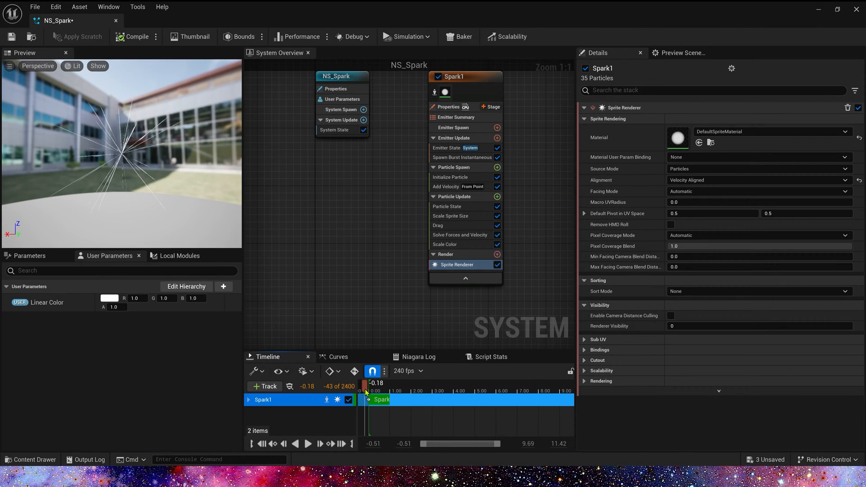
pyautogui.click(308, 443)
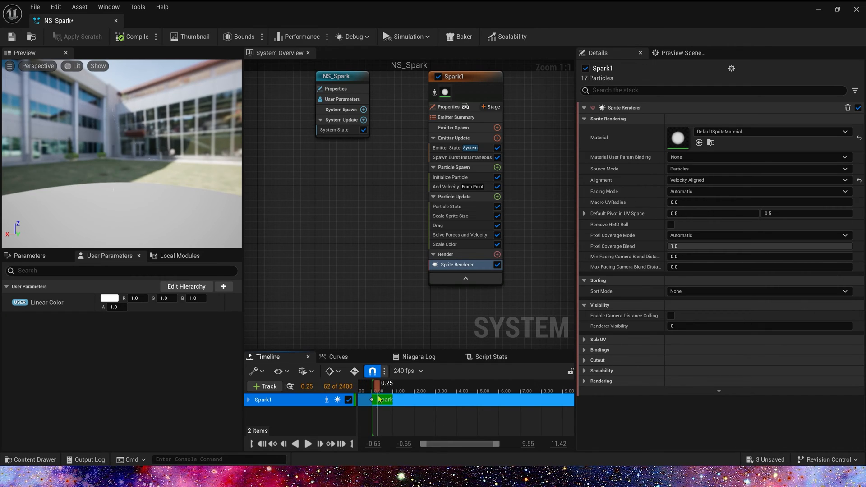
pyautogui.click(334, 130)
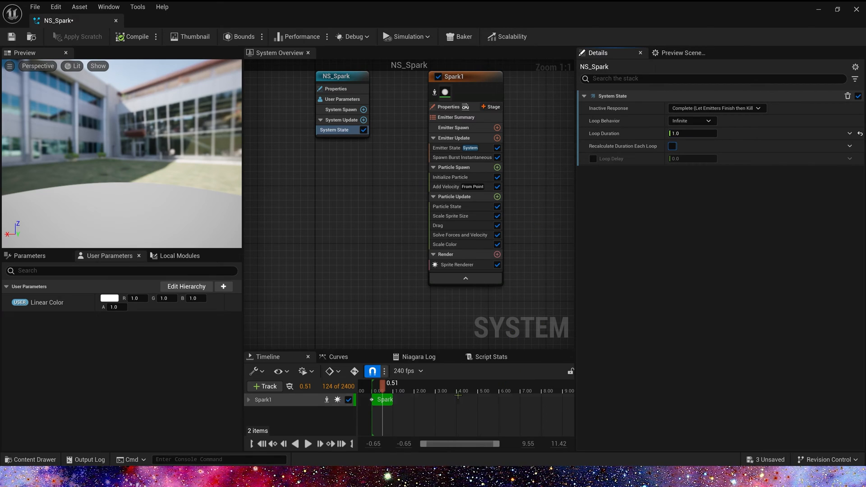
# Replay the preview after tinting the Linear Color parameter blue and duplicating Spark1 as Spark2.
pyautogui.click(308, 444)
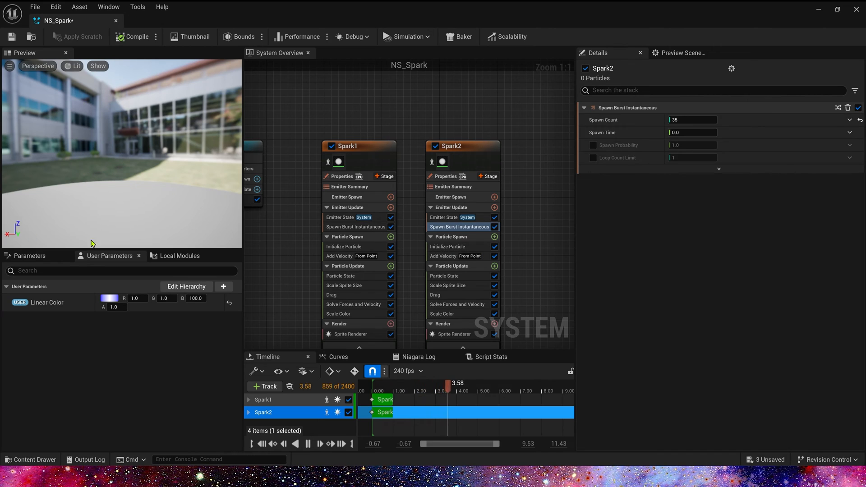
# Set Spark2's lifetime to 0.1–0.5 s with small random sprite sizes, then its velocity to 1000–2000.
pyautogui.click(448, 246)
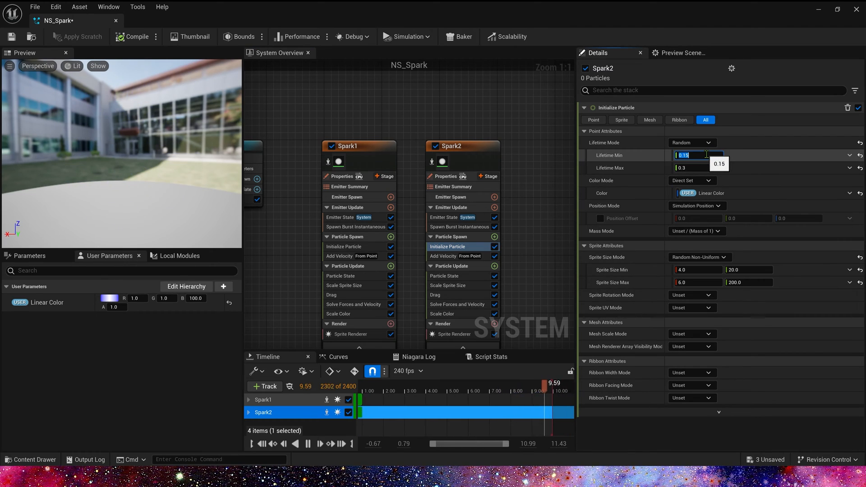
pyautogui.write('0.1')
pyautogui.click(698, 168)
pyautogui.write('0.5')
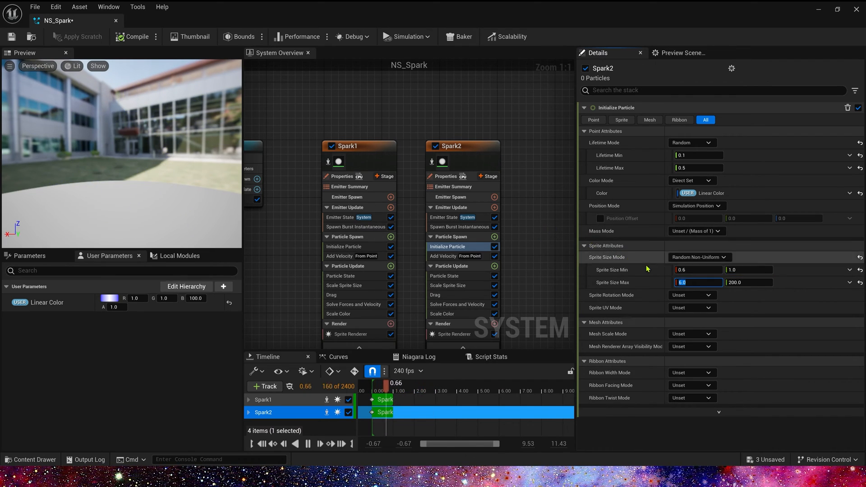
pyautogui.write('1.0')
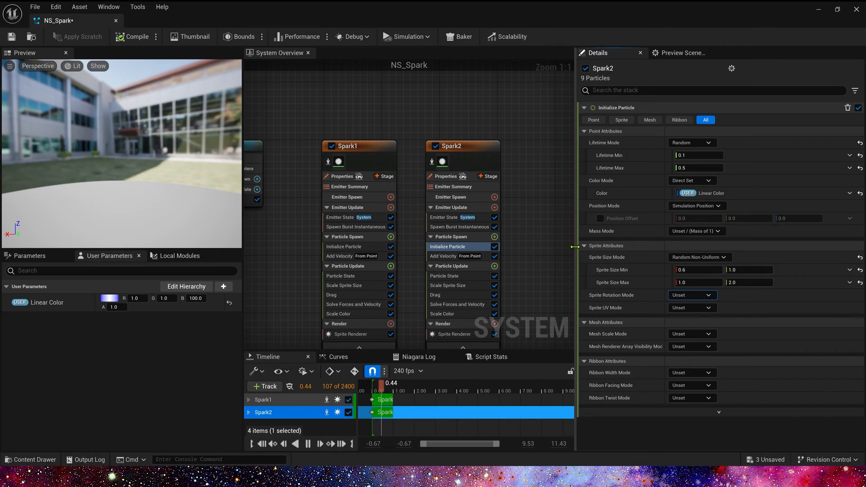
pyautogui.click(442, 255)
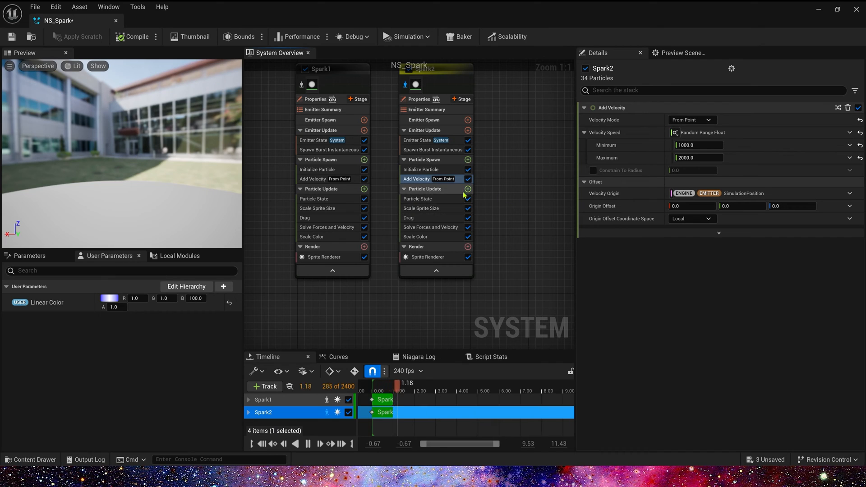
# Add Scale Sprite Size by Speed with max scale 1.5/30 and a Gravity Force module to Spark2.
pyautogui.click(468, 188)
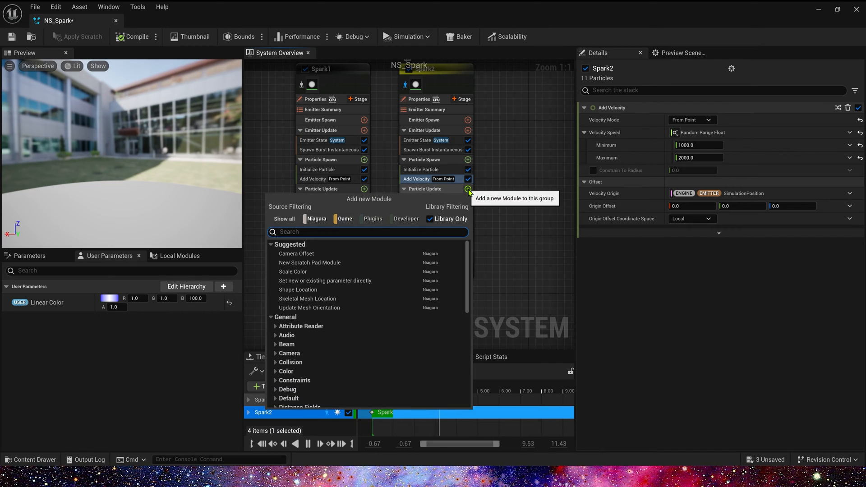
pyautogui.write('sp')
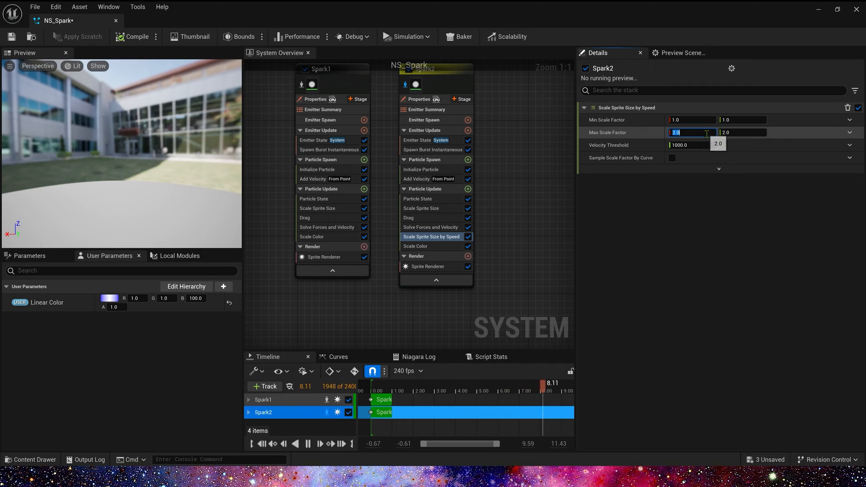
pyautogui.write('1.5')
pyautogui.click(742, 133)
pyautogui.write('30')
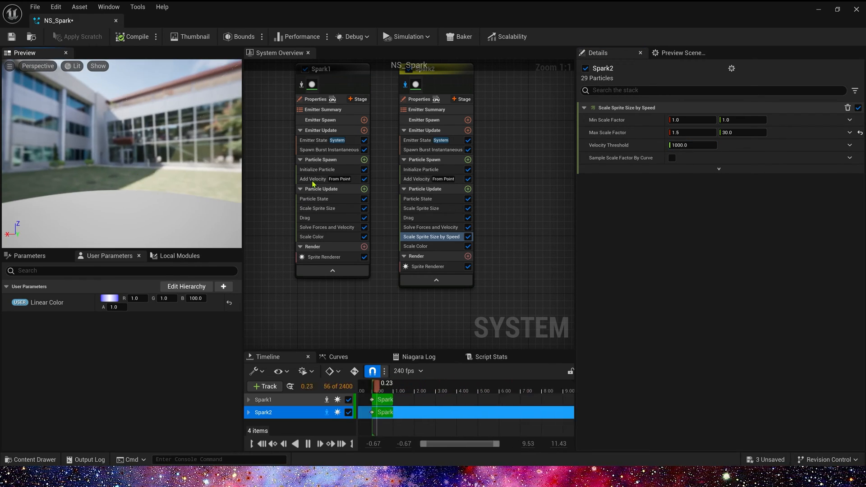
pyautogui.click(421, 208)
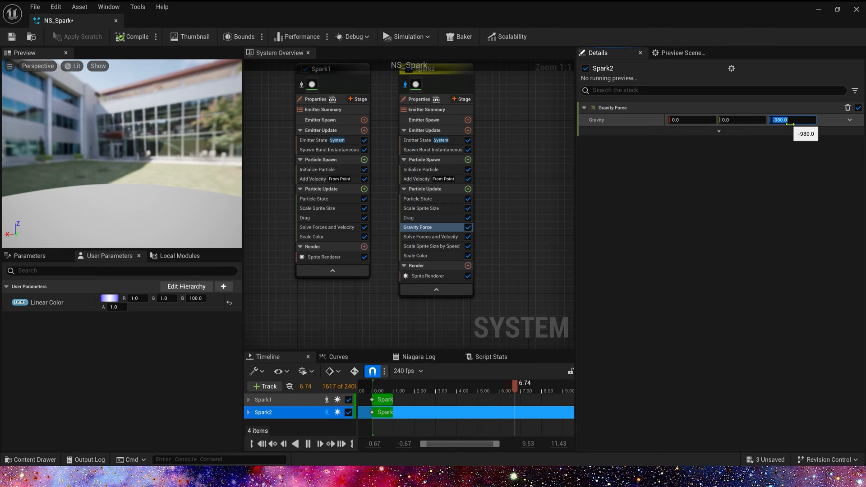
# Set Spark2's Gravity Z to -2000 and Drag to a Random Range Float of 1–10, then view the sparks in the level.
pyautogui.write('-2000.0')
pyautogui.write('rand')
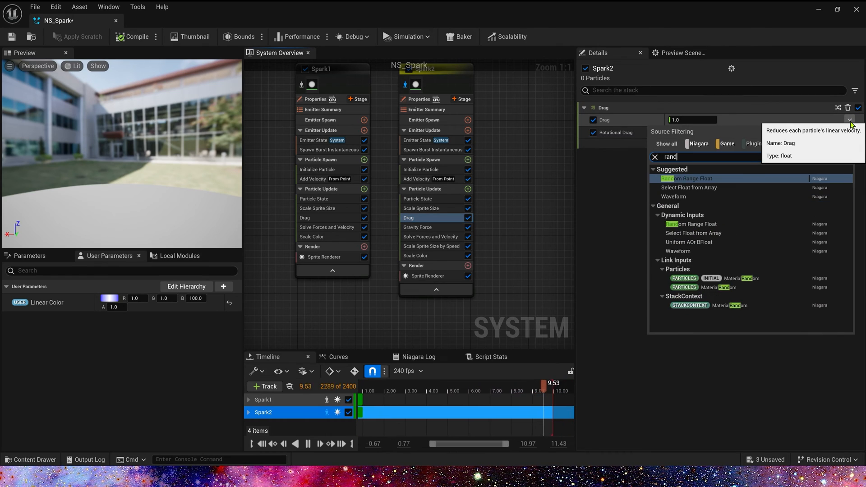
pyautogui.click(688, 177)
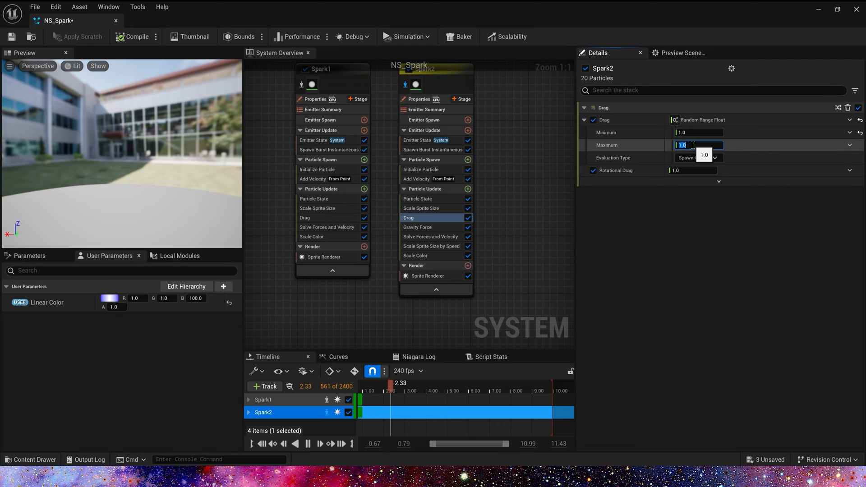
pyautogui.write('10.0')
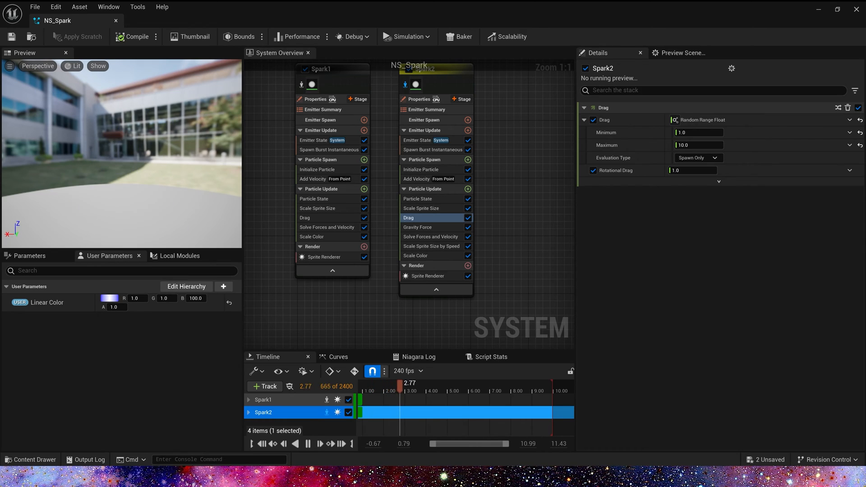
pyautogui.click(422, 255)
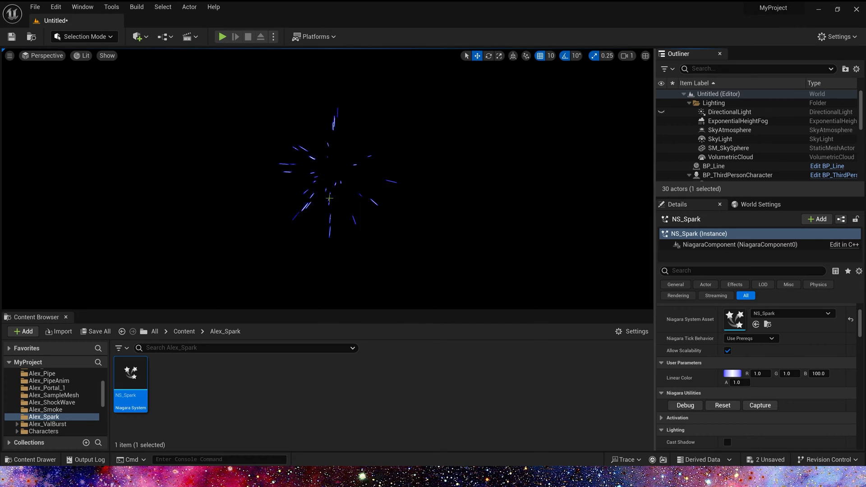
# Reopen NS_Spark and set Spark2's Scale Color curve scale to 100.
pyautogui.doubleClick(129, 371)
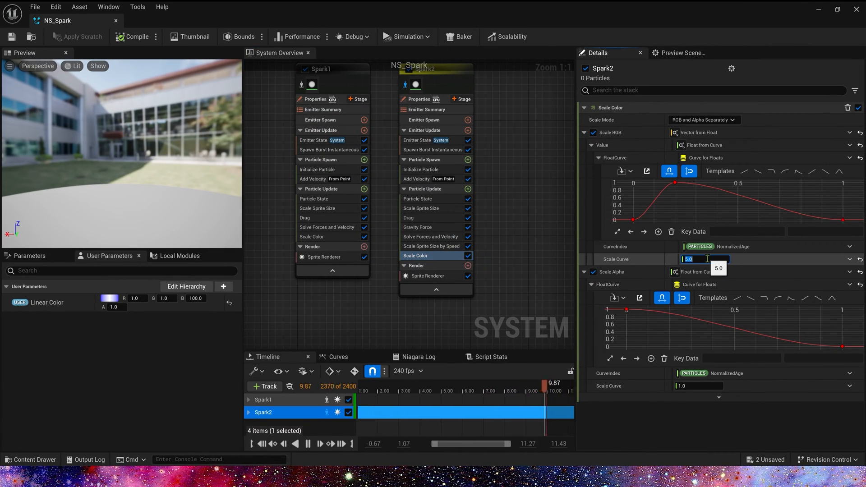
pyautogui.write('100.0')
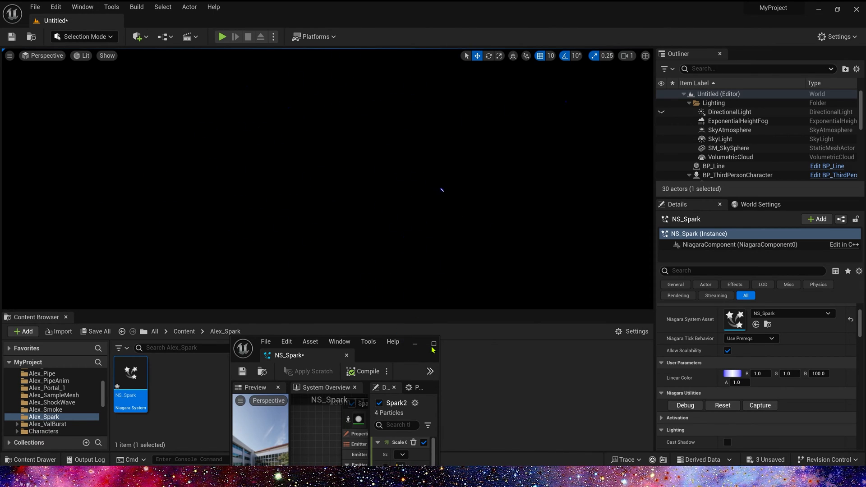
# Give Spark3's Initialize Particle a 0.3–0.8 s lifetime and sprite size range 2,2 to 3,3.
pyautogui.click(434, 344)
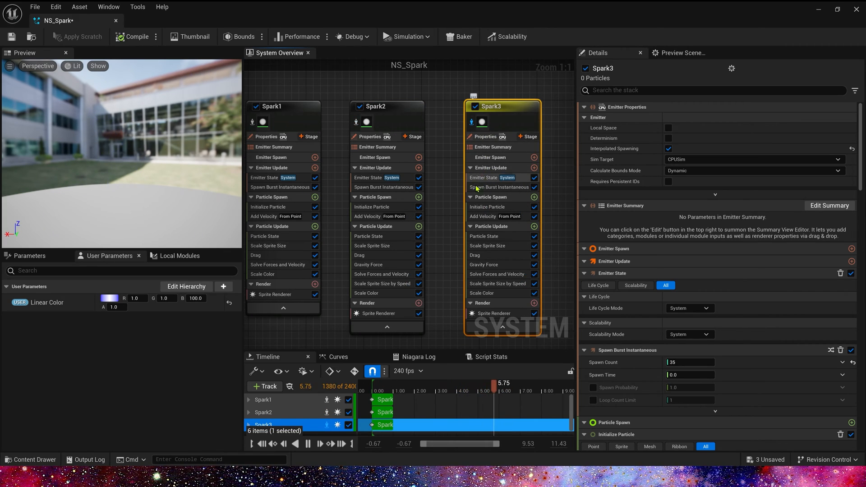
pyautogui.click(498, 186)
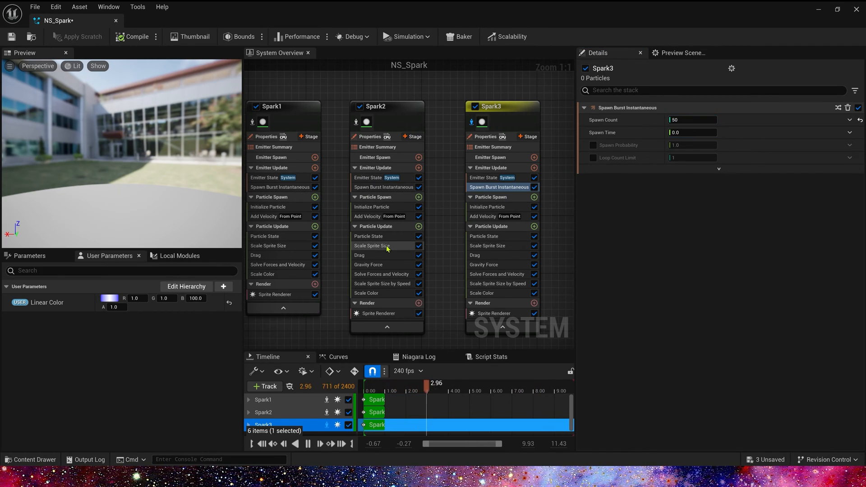
pyautogui.click(488, 207)
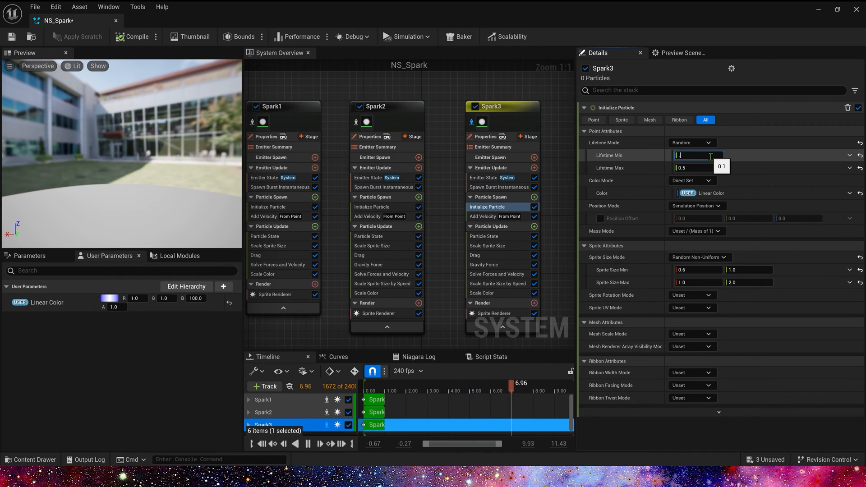
pyautogui.write('0.3')
pyautogui.click(699, 167)
pyautogui.write('0.8')
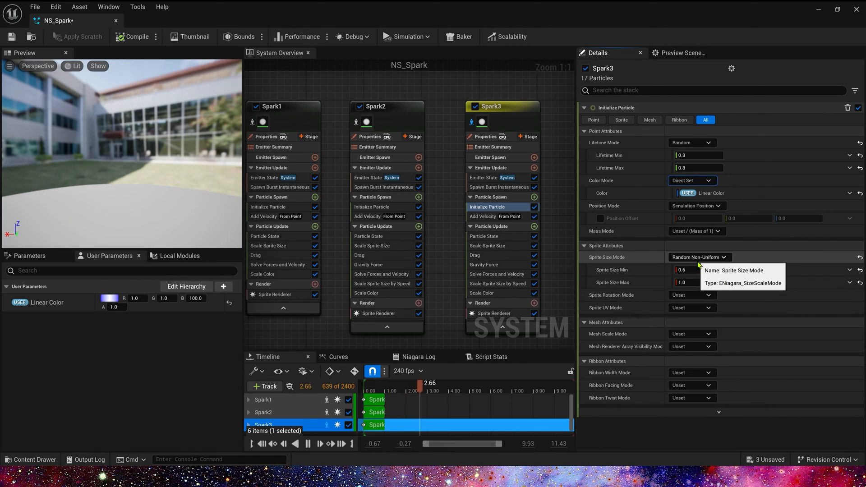
pyautogui.click(697, 270)
pyautogui.write('2')
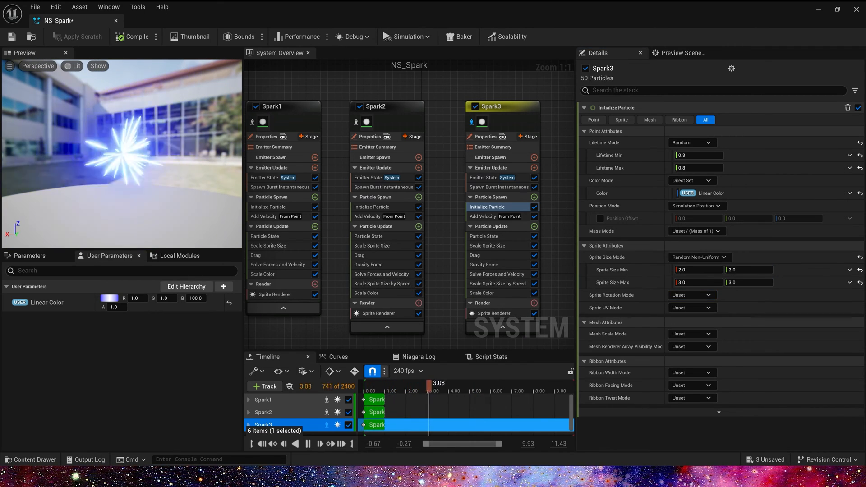
pyautogui.click(487, 215)
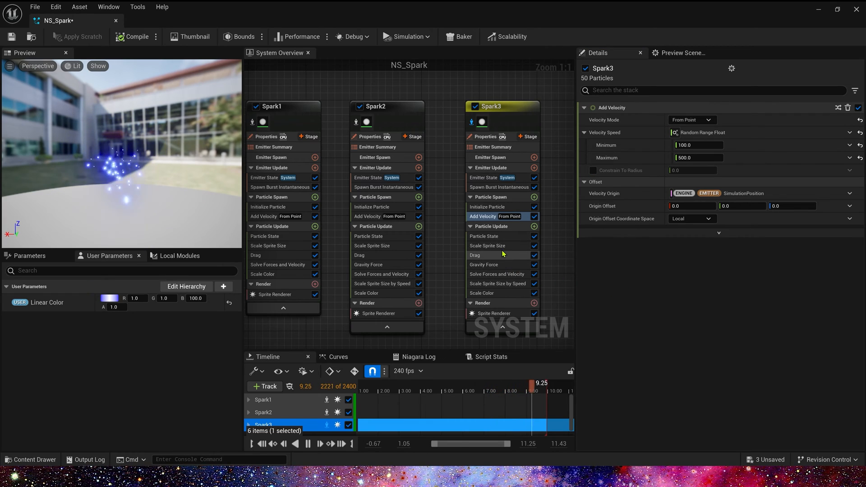
# Reshape Spark3's Scale Sprite Size curve to rise then fall, and set its Gravity Force Z to -2000.
pyautogui.click(487, 246)
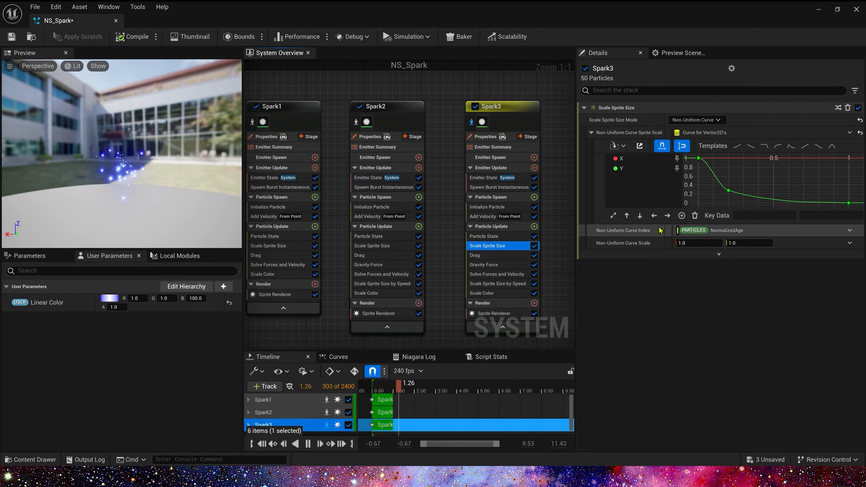
pyautogui.moveTo(400, 382); pyautogui.dragTo(442, 382)
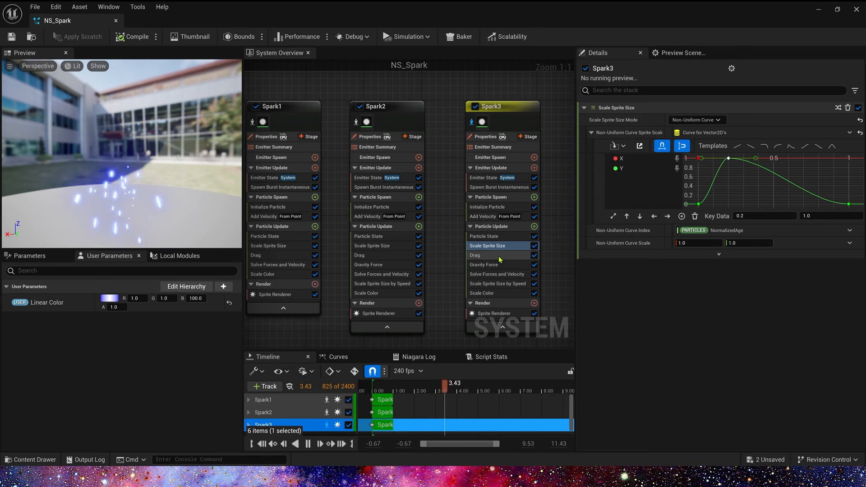
pyautogui.click(475, 254)
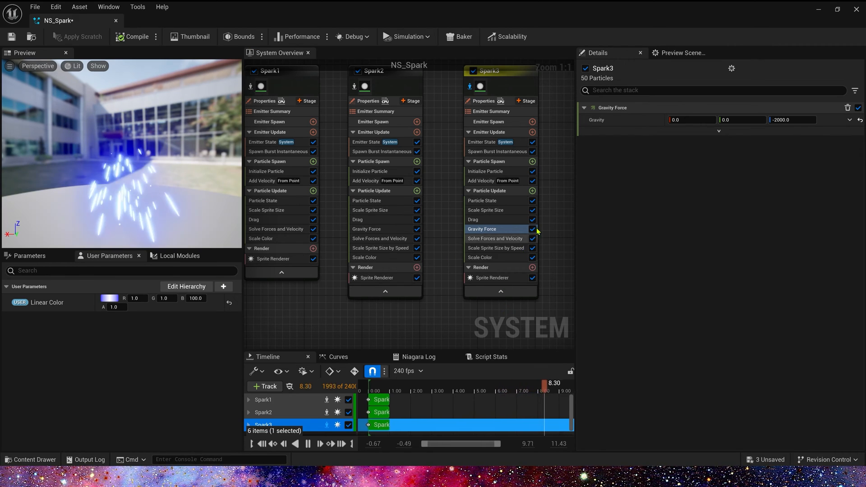
pyautogui.click(532, 190)
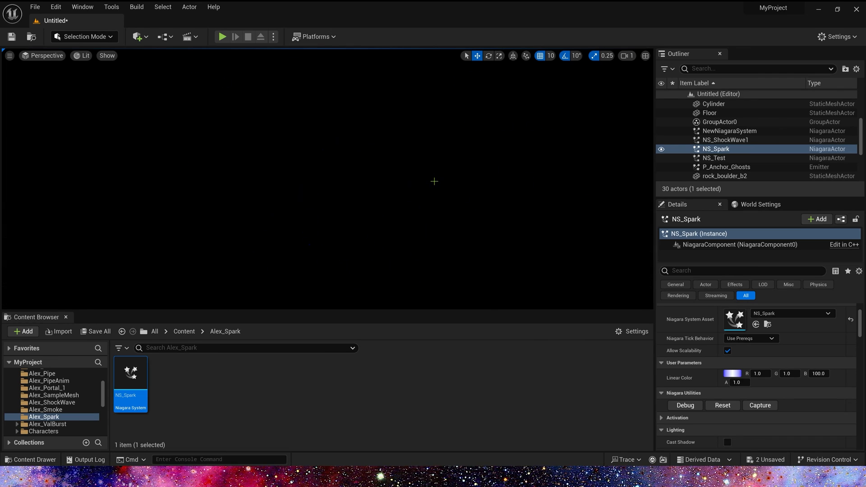
# Reopen NS_Spark and set Spark3's Scale Sprite Size by Speed minimum scale factor.
pyautogui.doubleClick(130, 371)
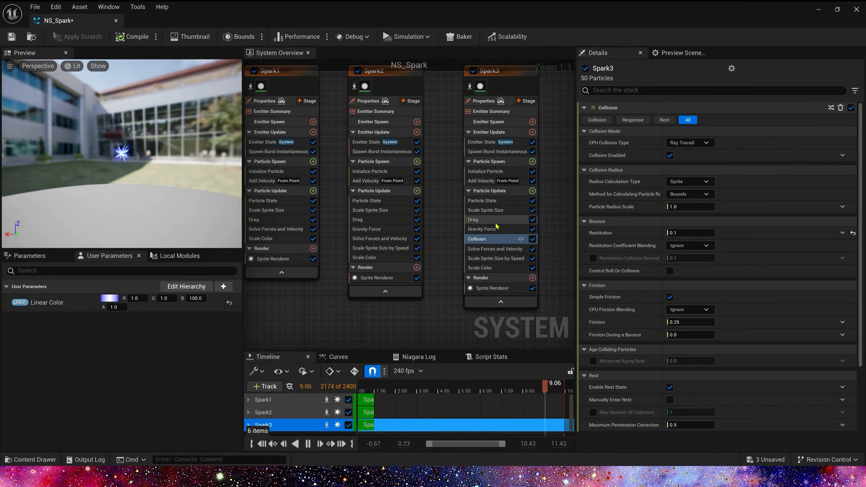
pyautogui.click(495, 258)
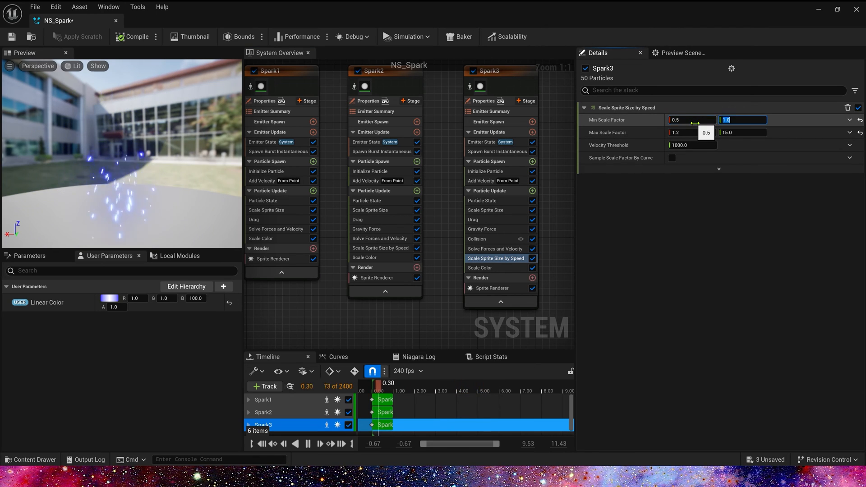
pyautogui.click(741, 131)
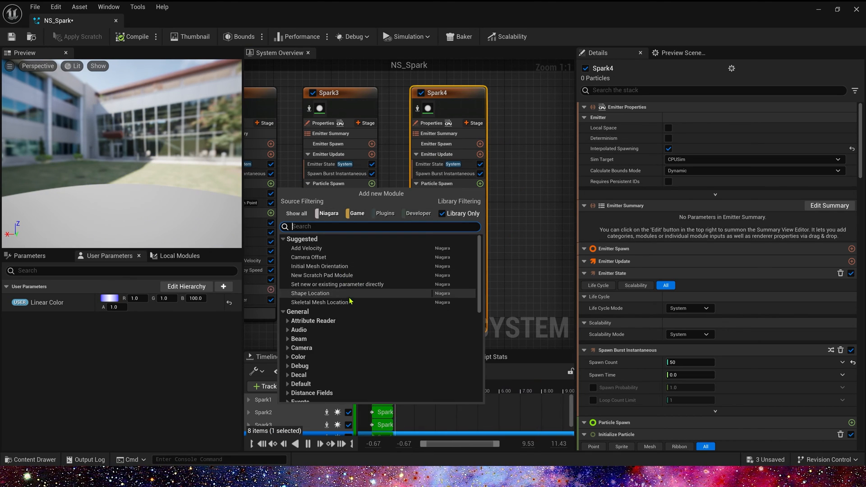
# Give Spark4 a Sphere Shape Location, 200–500 Add Velocity and an Initial Mesh Orientation module.
pyautogui.click(311, 293)
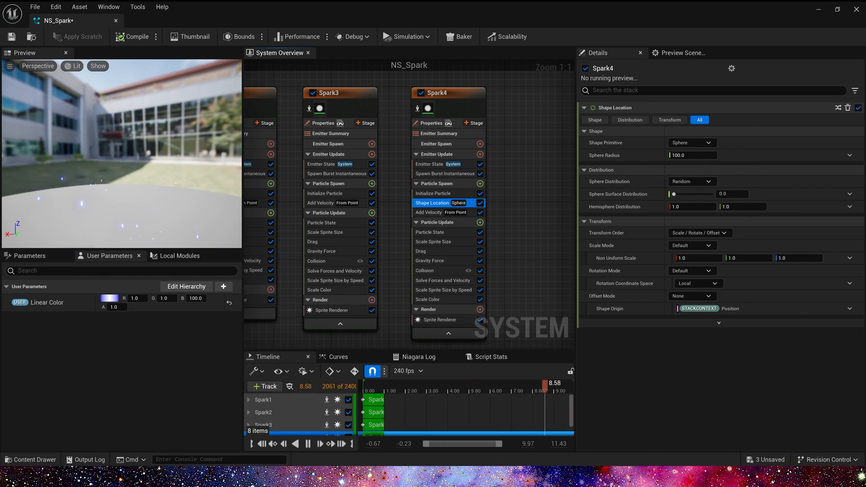
pyautogui.click(429, 212)
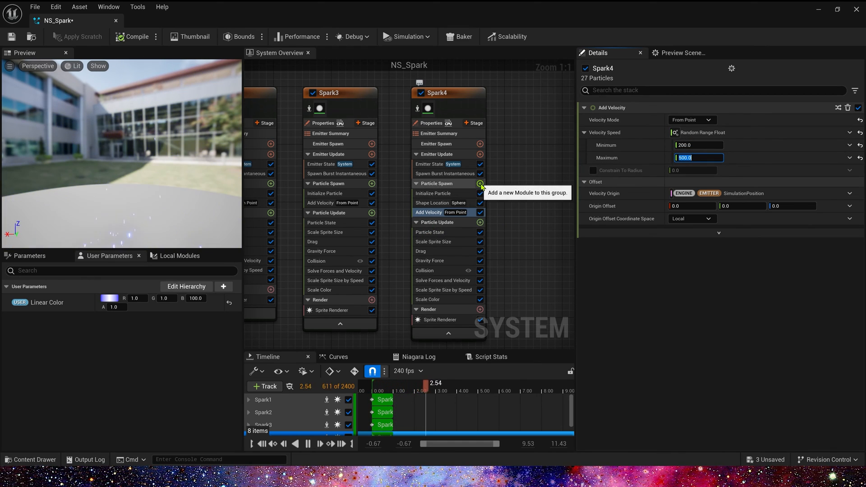
pyautogui.click(481, 183)
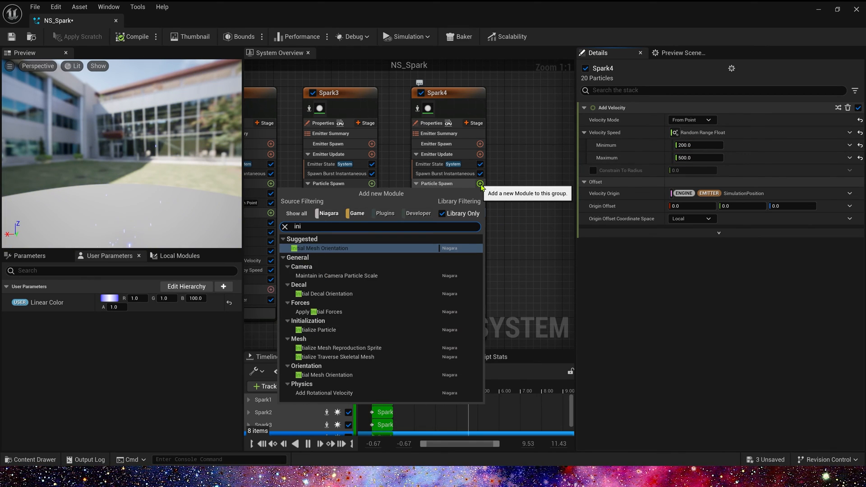
pyautogui.click(318, 248)
pyautogui.write('dra')
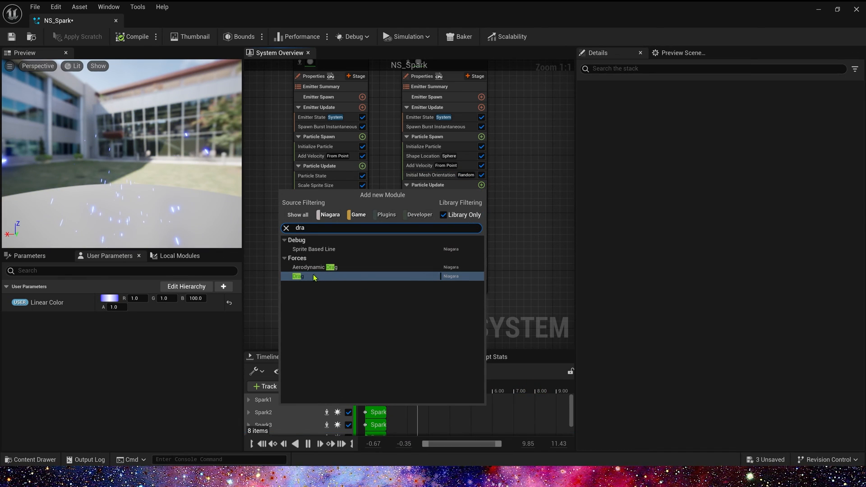
# Add Aerodynamic Drag to Spark4 with drag and lift contribution as Random Range Float 0.5–1.5.
pyautogui.click(298, 276)
pyautogui.write('rand')
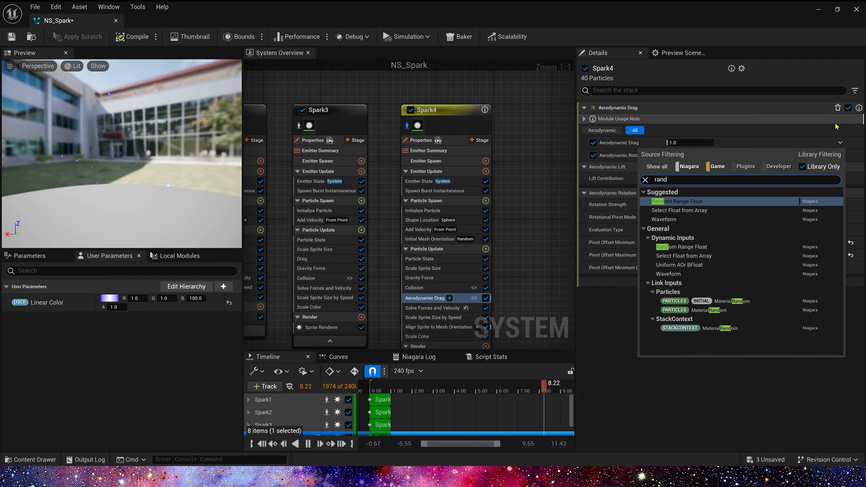
pyautogui.click(679, 201)
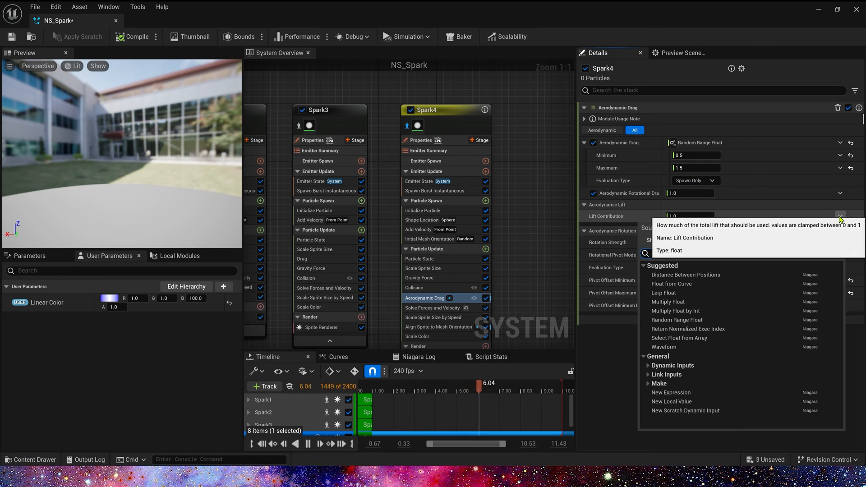
pyautogui.click(676, 319)
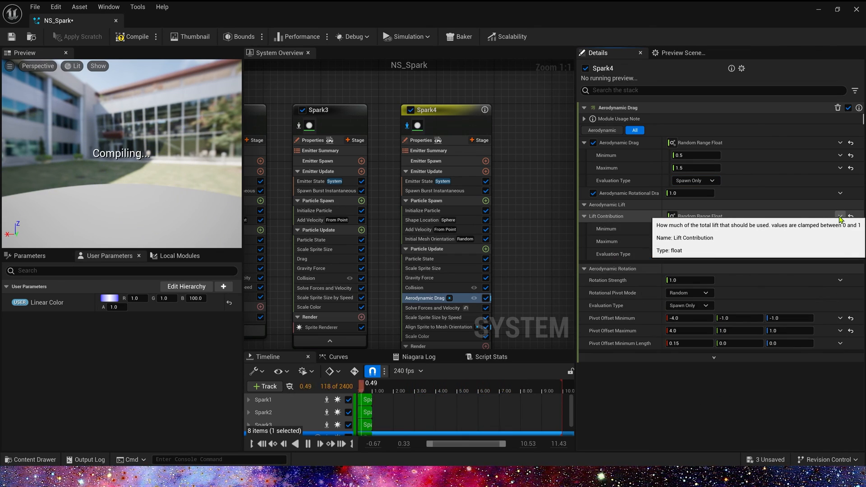
pyautogui.click(695, 229)
pyautogui.write('cur')
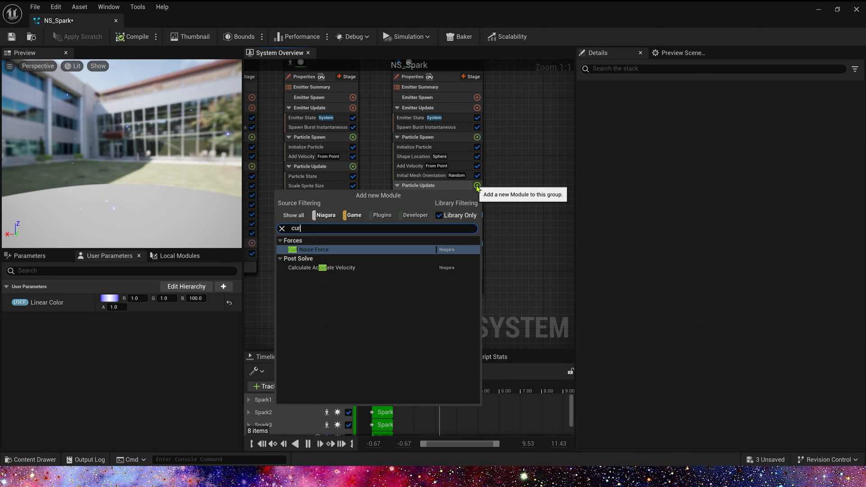
# Add Curl Noise Force to Spark4 with Random Range Float strength 5000–10000 and panning noise field.
pyautogui.click(313, 249)
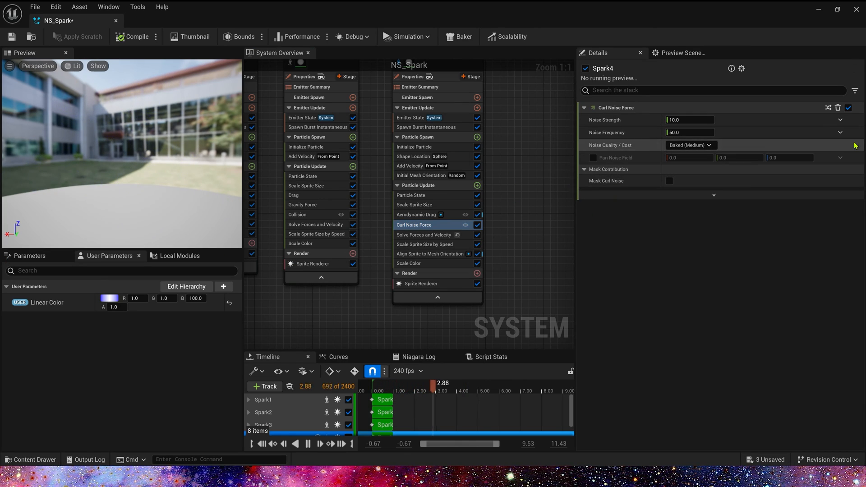
pyautogui.click(839, 120)
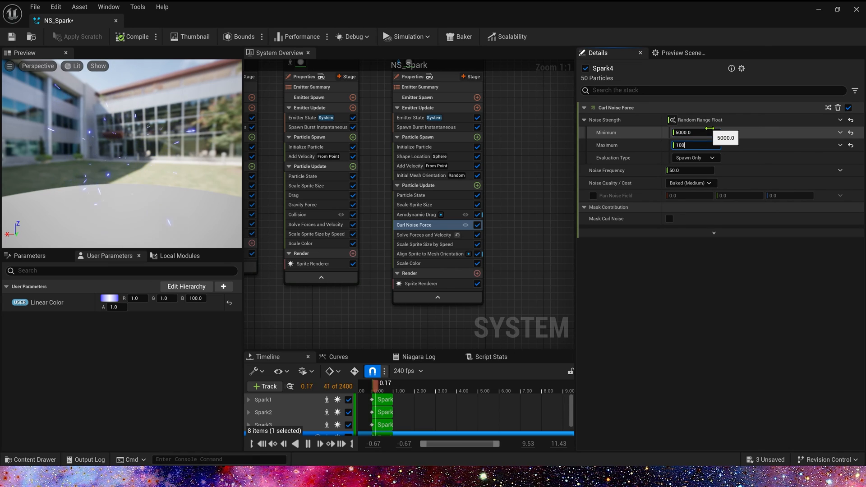
pyautogui.write('10000.0')
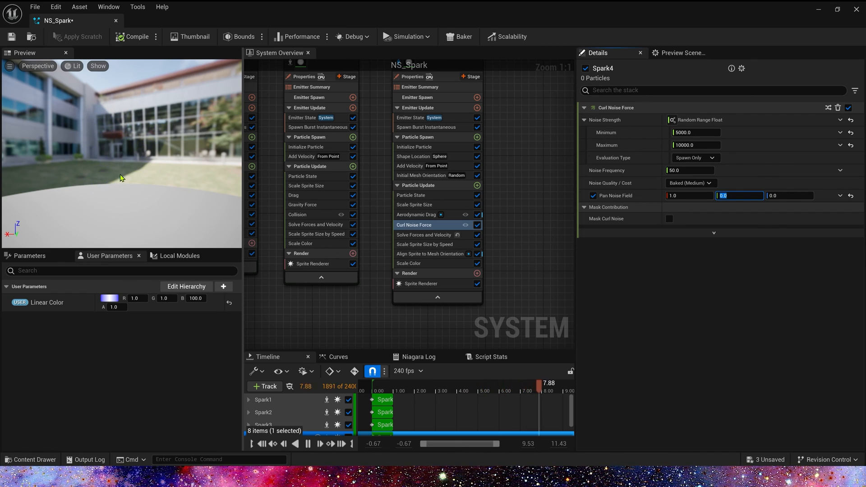
# Lengthen Spark4's Initialize Particle lifetime range to 0.5–1.5 seconds.
pyautogui.click(414, 147)
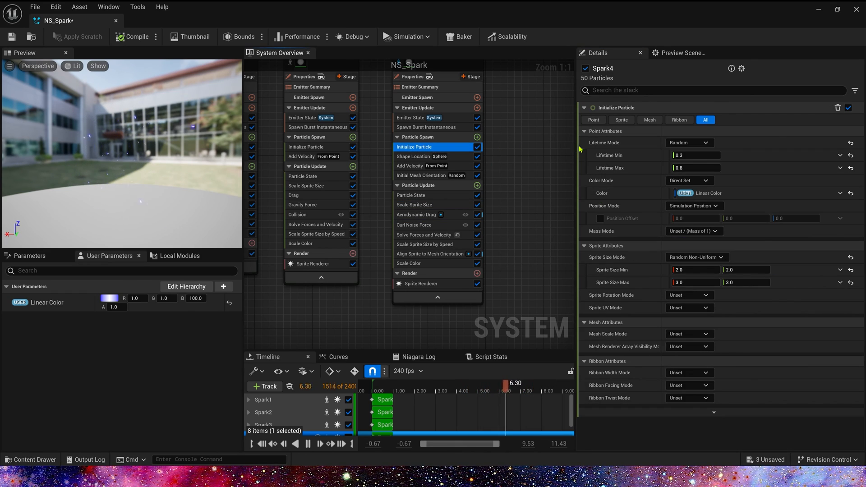
pyautogui.click(695, 155)
pyautogui.write('0.5')
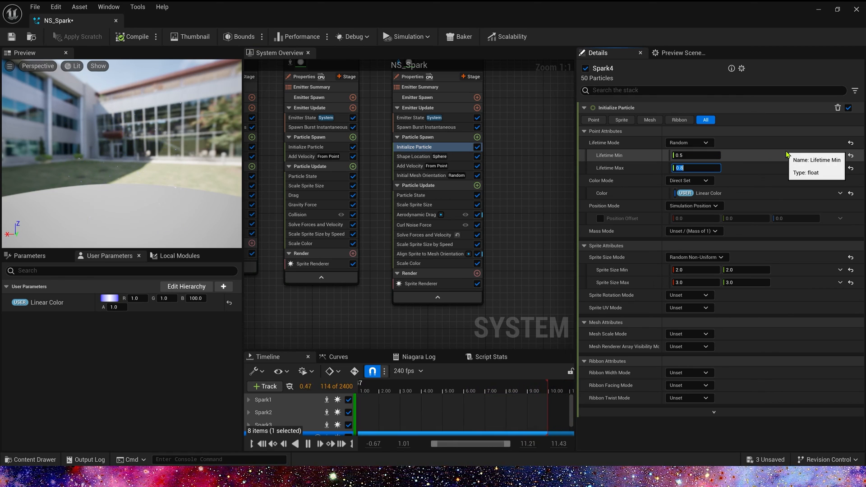
pyautogui.write('1.5')
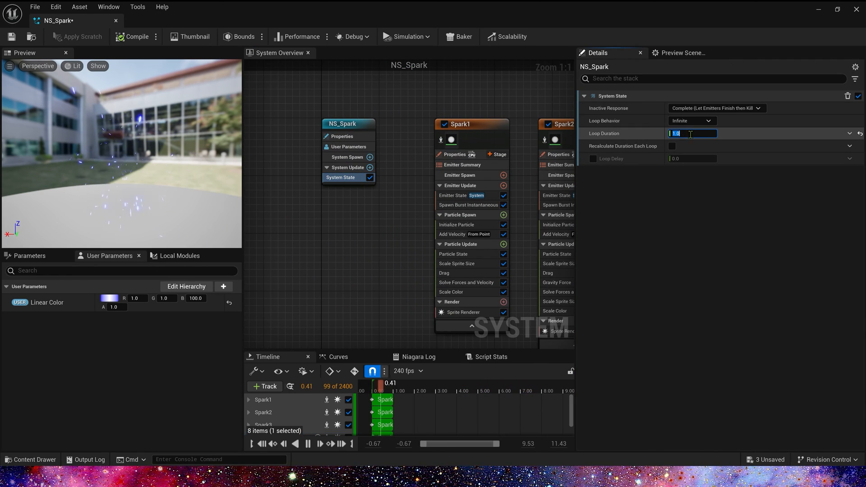
# Set NS_Spark's System State to loop infinitely with a 2.0-second loop duration.
pyautogui.write('2.0')
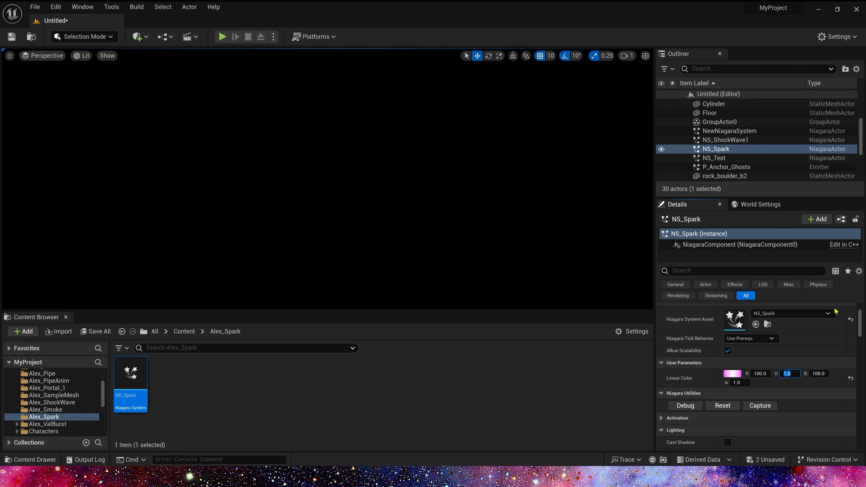
pyautogui.moveTo(808, 357)
pyautogui.write('0.5')
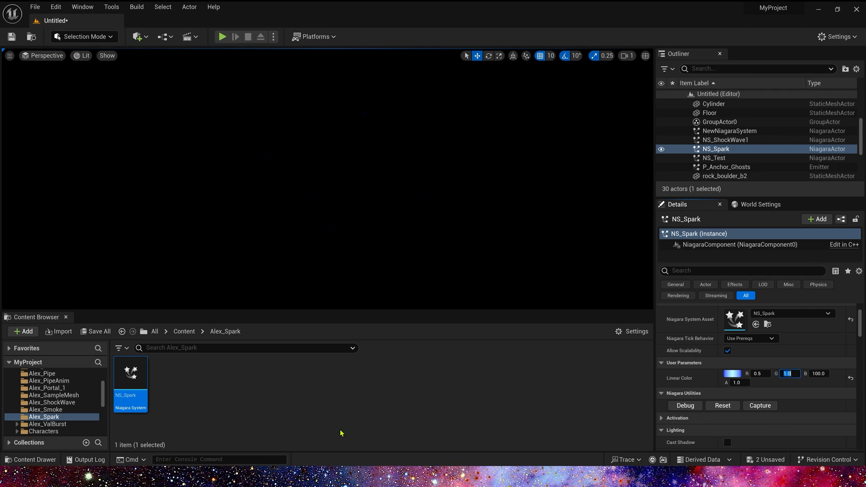
pyautogui.moveTo(469, 410)
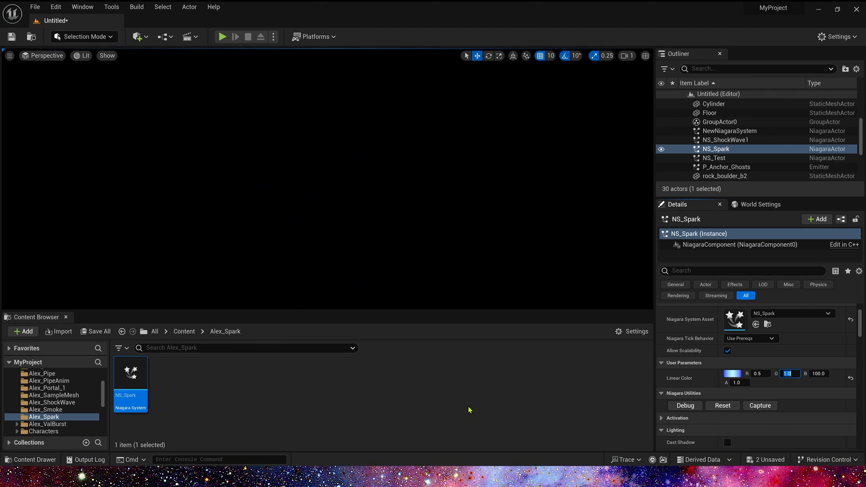
pyautogui.moveTo(457, 408)
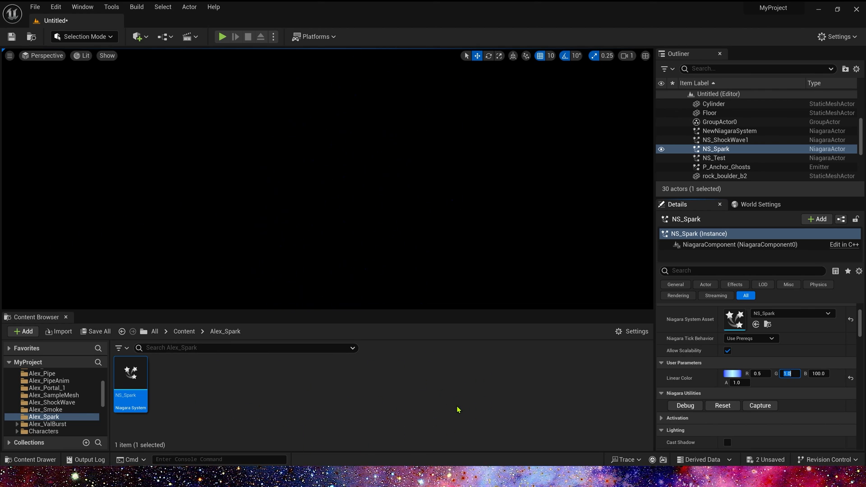